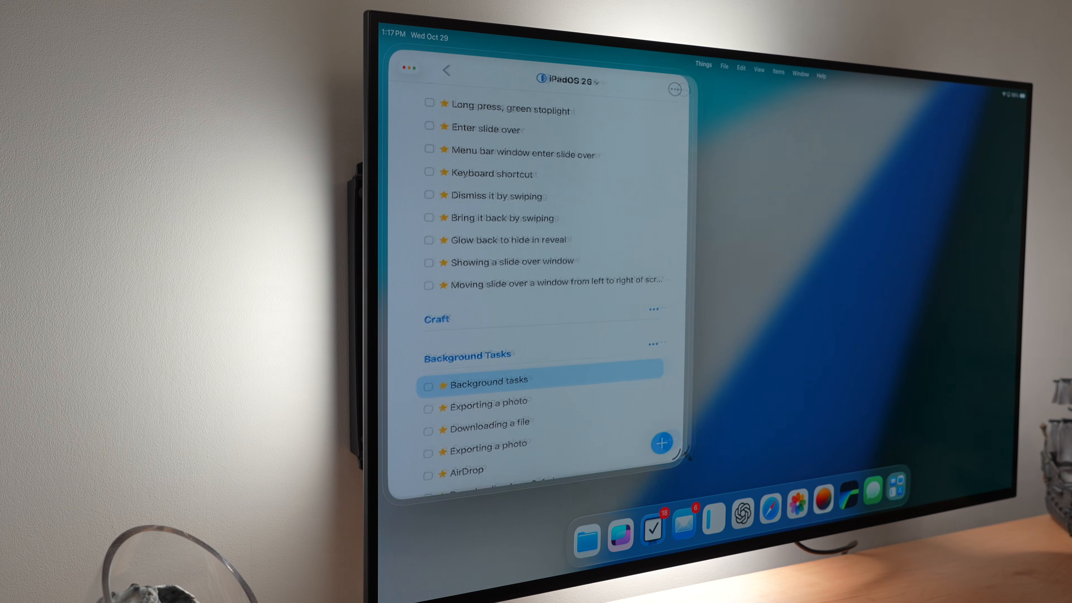
- Leave the Content Ideas doc and a Check-ups note for the All Docs grid of preview cards
click(541, 79)
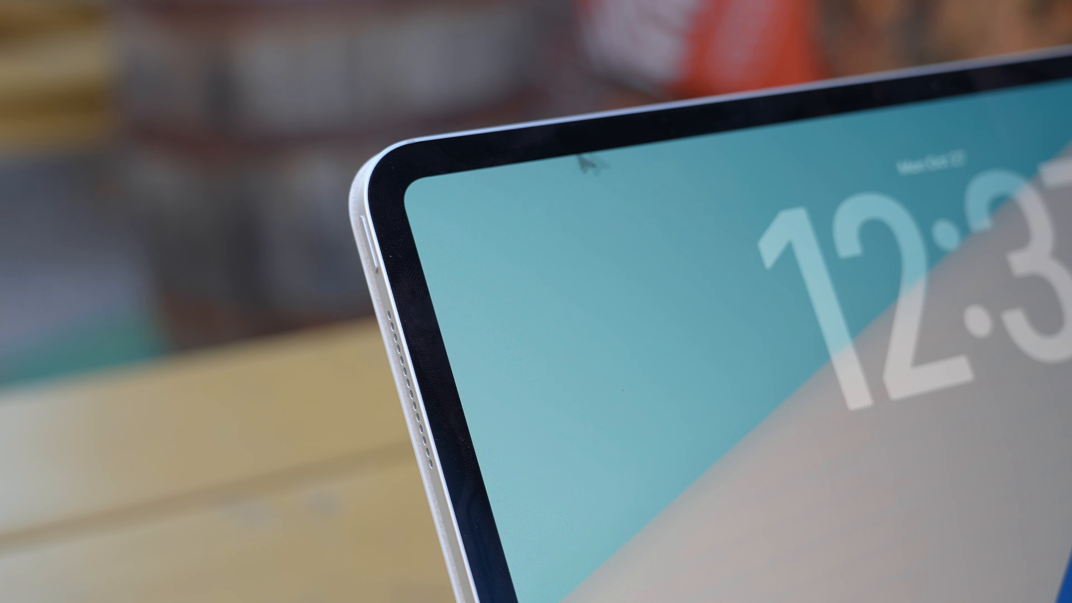
mouse_move(564, 267)
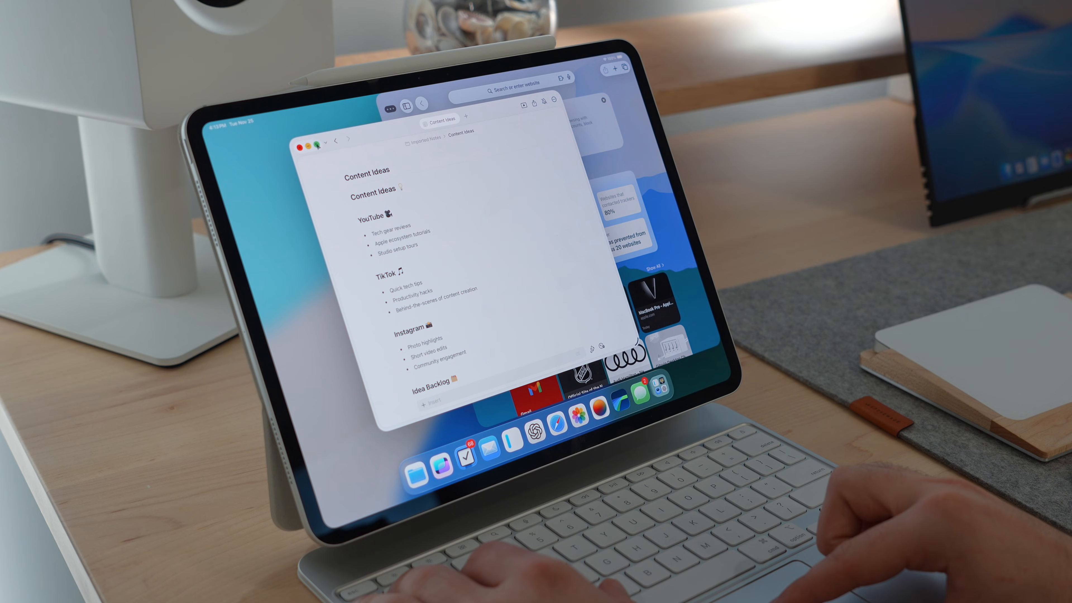
click(313, 141)
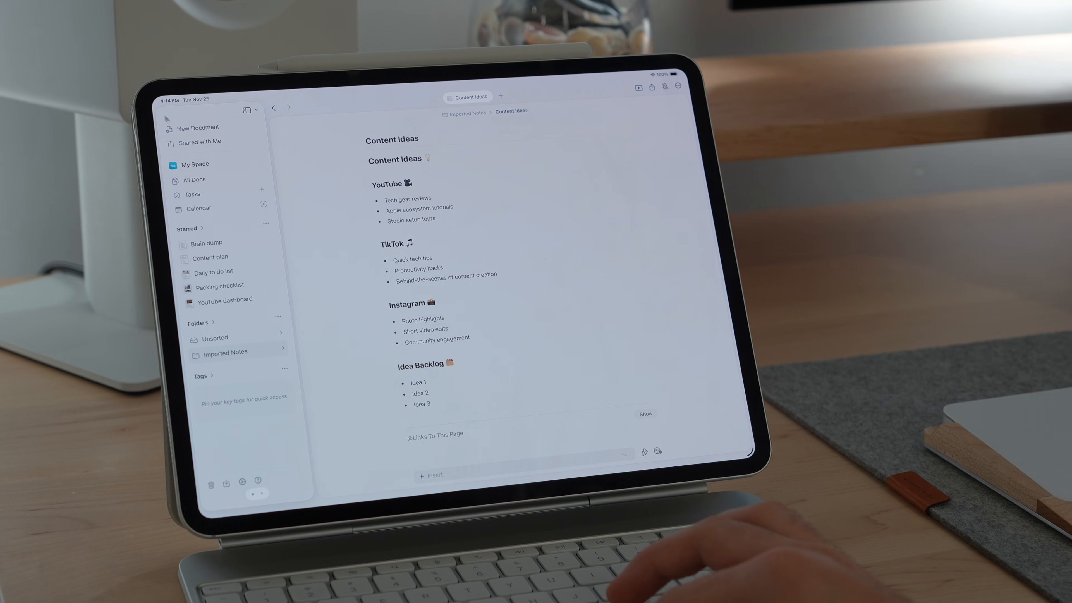
click(193, 179)
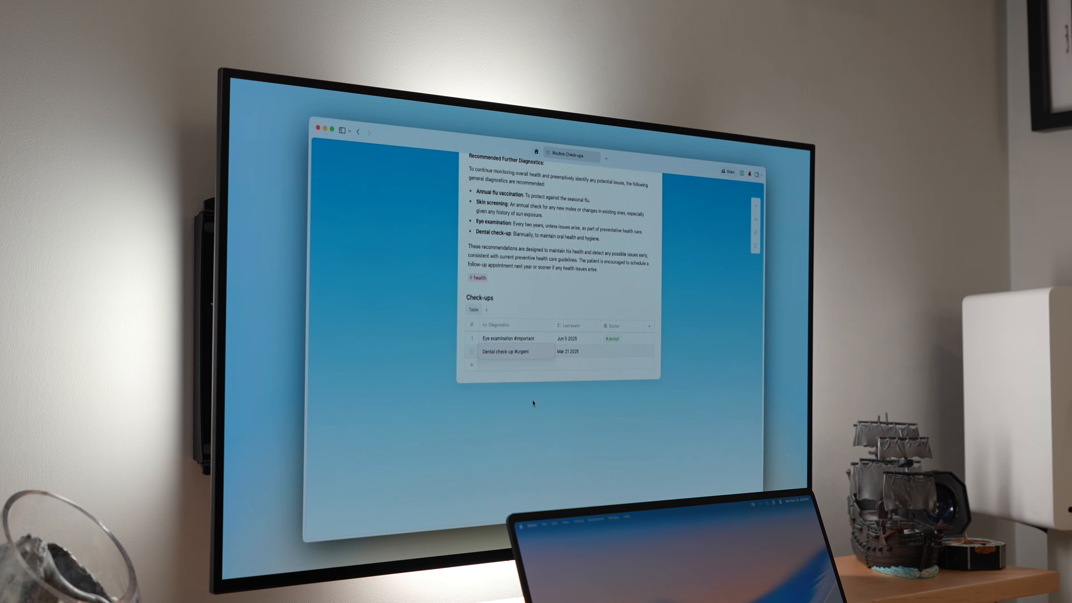
click(618, 350)
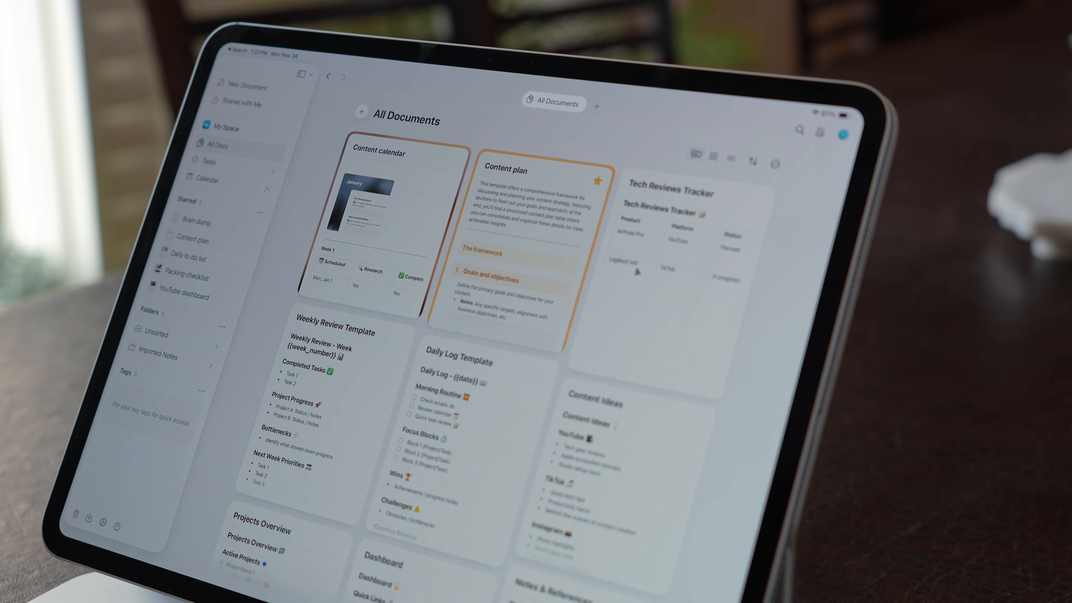
- Open the Electronics packing checklist, then the ideas tag page of photo-covered cards
scroll(down, 3)
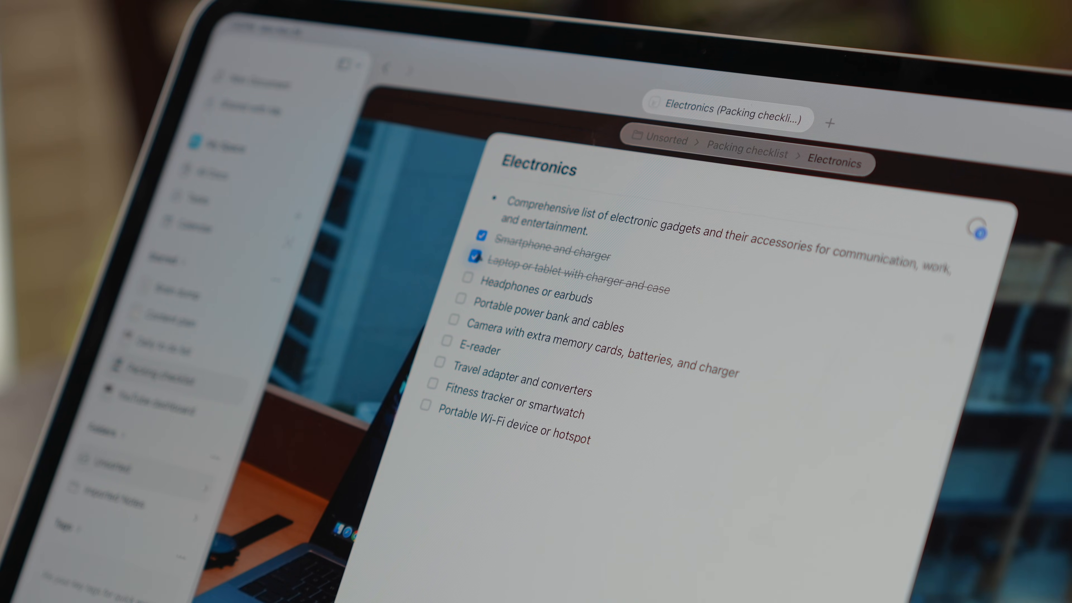
click(468, 280)
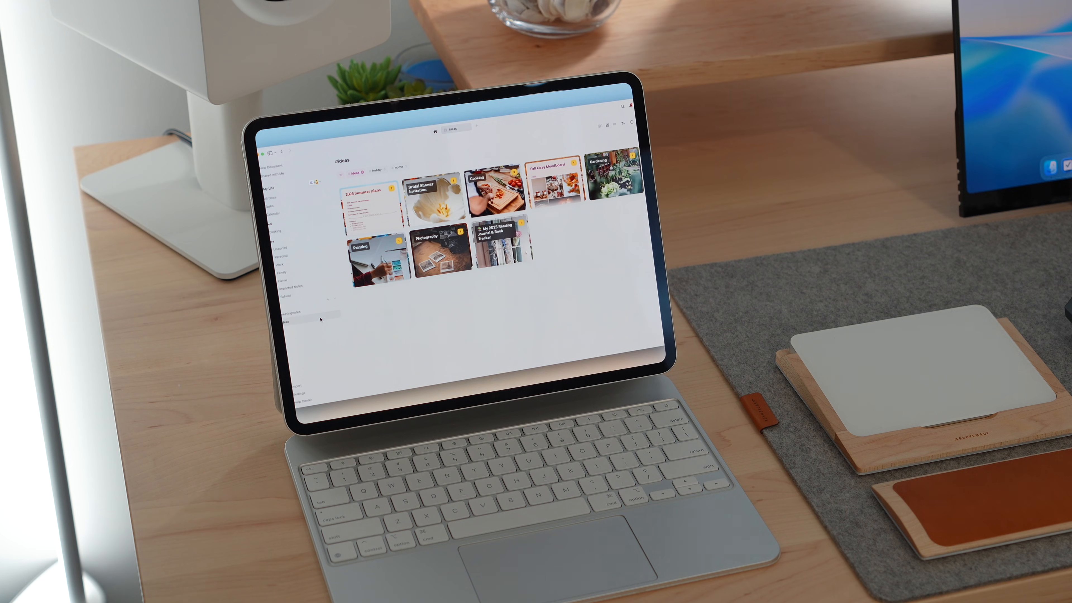
click(500, 179)
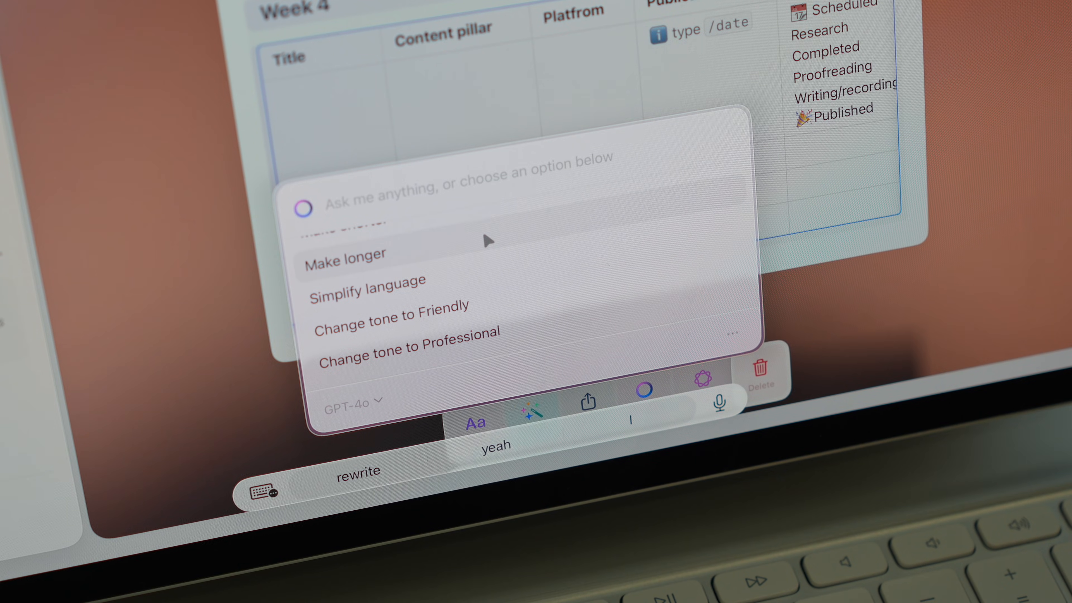
- Try Writing Tools on the content calendar, then show today and upcoming days in Calendar
click(345, 254)
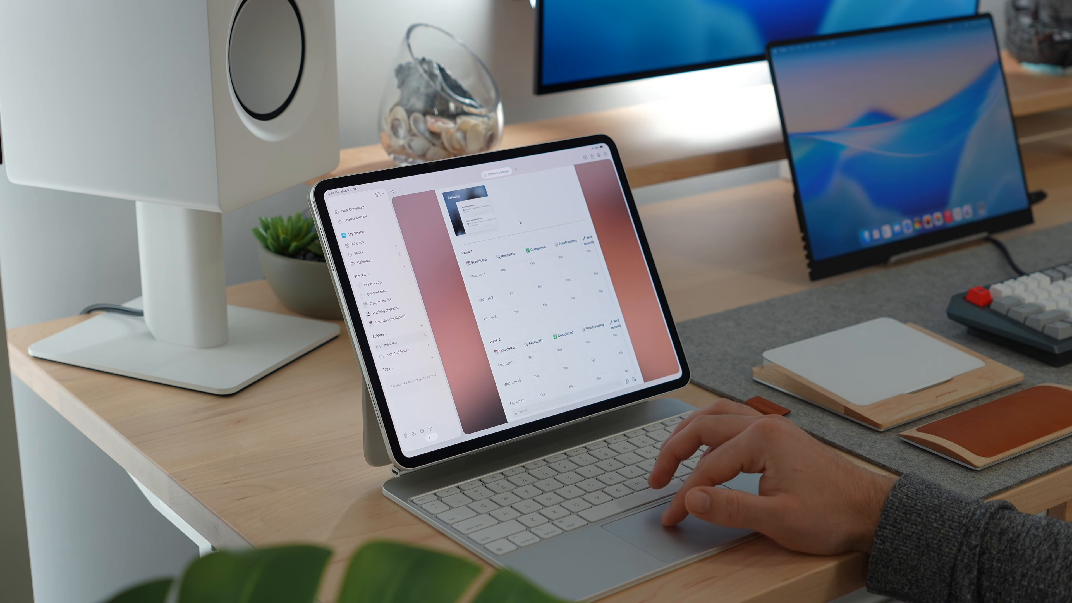
click(368, 337)
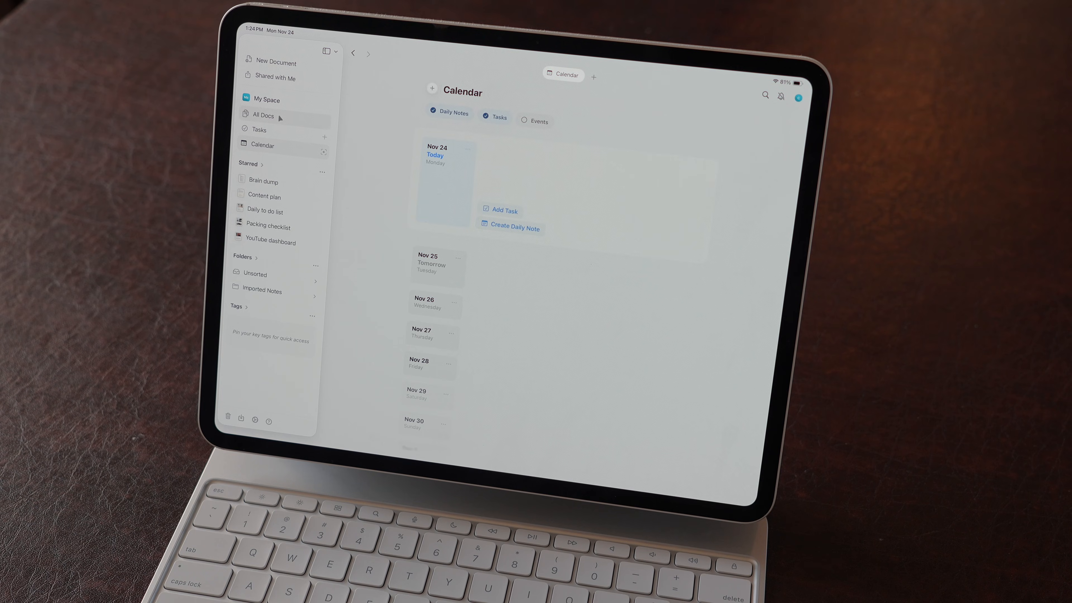
click(262, 115)
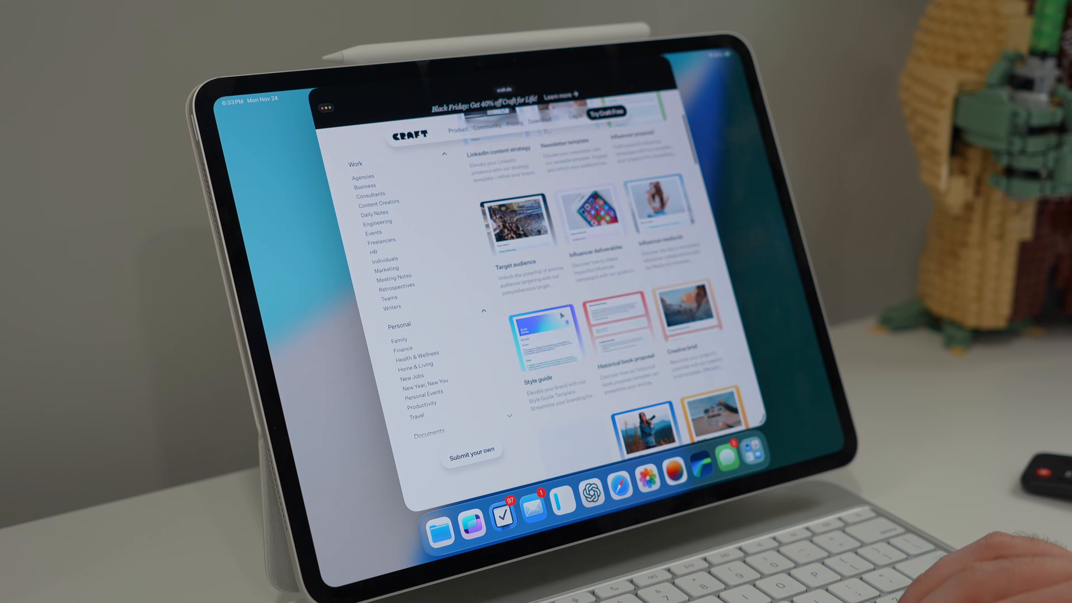
- View the Style guide template, dismiss the Open in Craft prompt, and browse Events and Daily Notes templates
click(540, 332)
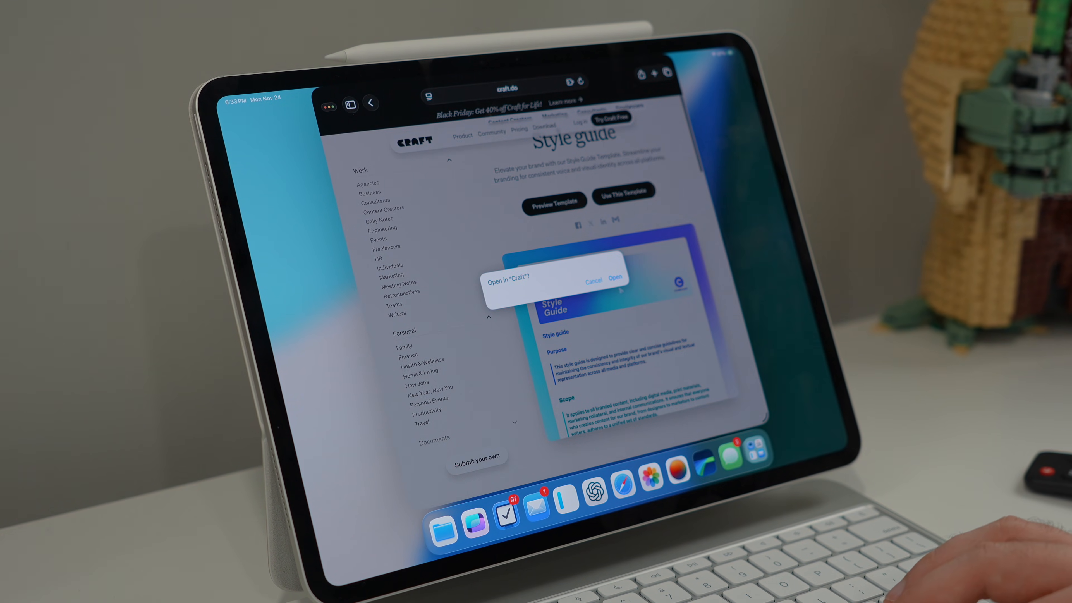
click(614, 278)
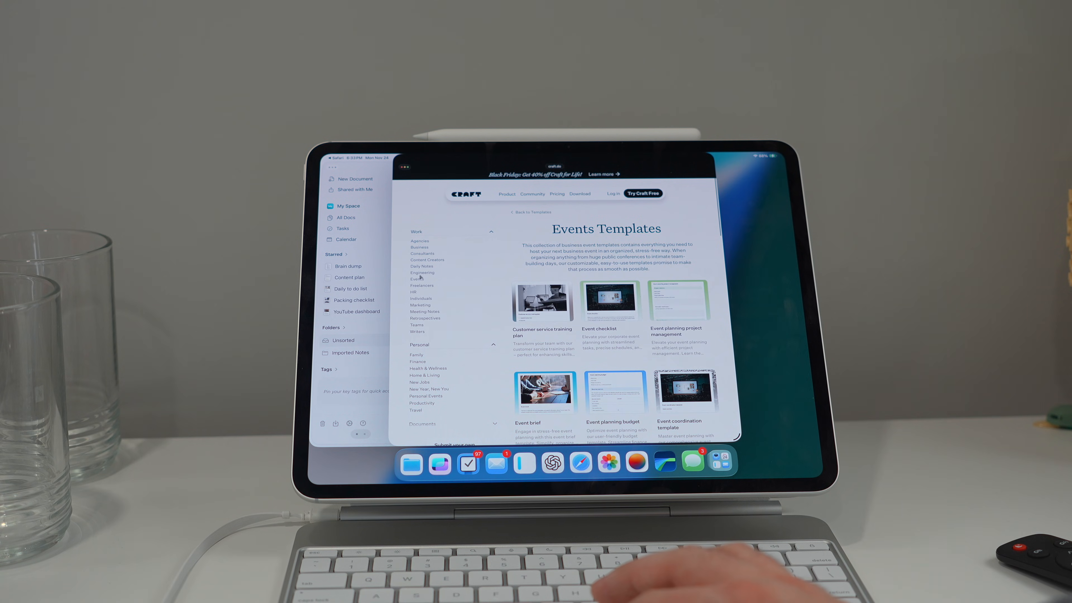
click(422, 265)
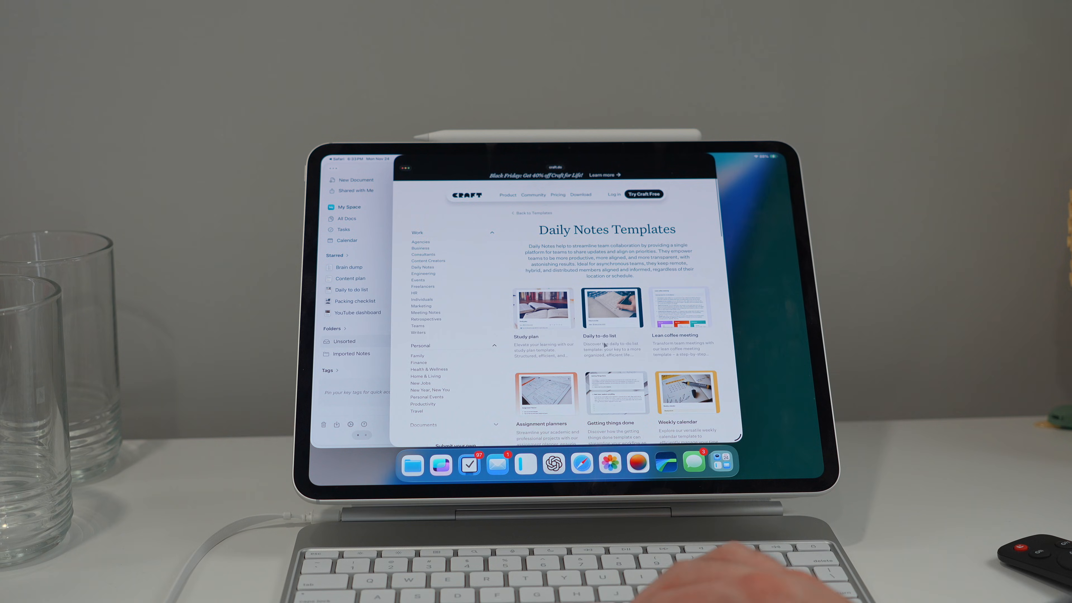
scroll(down, 3)
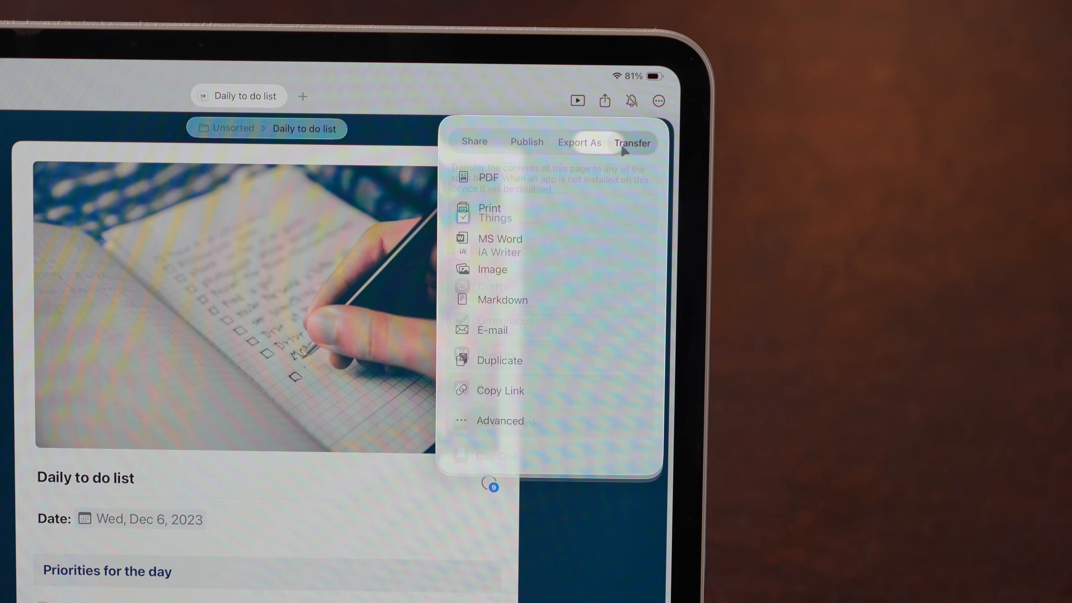
- Show the Transfer apps for the Daily to do list, then All Docs in the Mac app
click(579, 143)
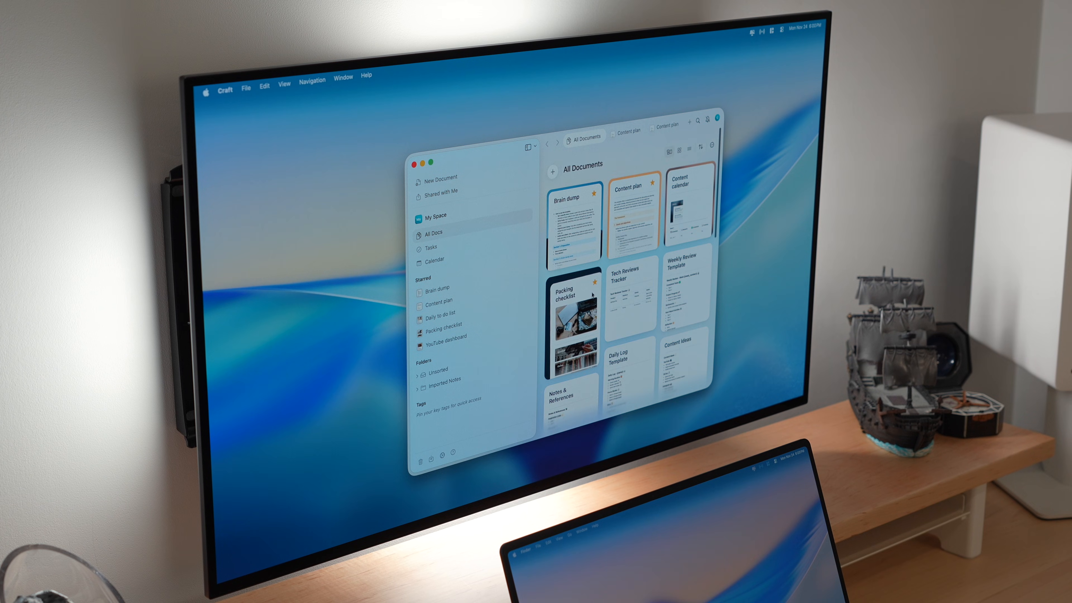
scroll(down, 3)
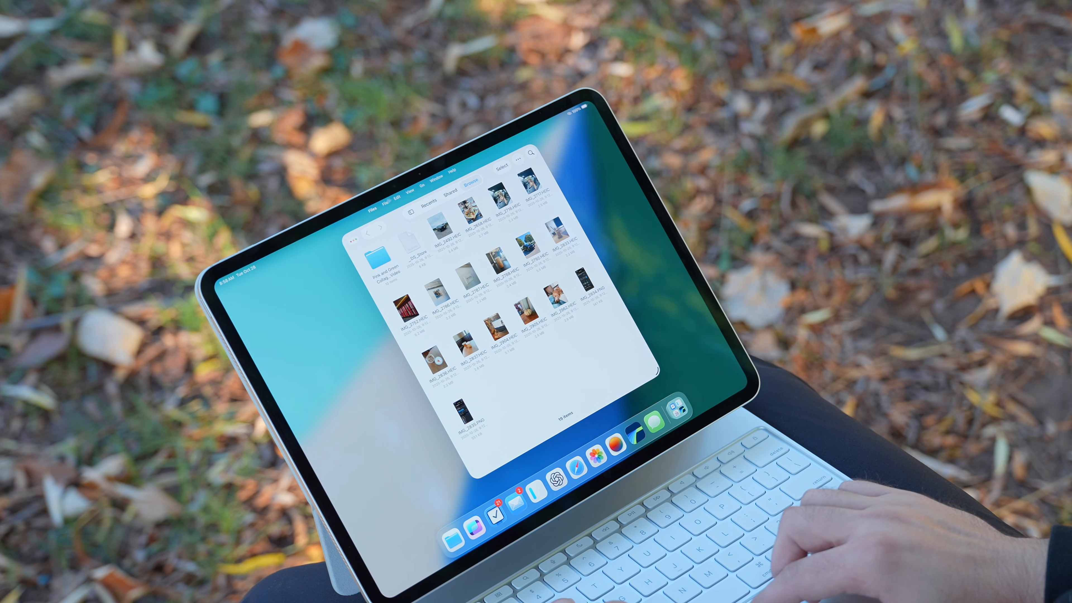
- Bring a Files Photos window and a Preview picture beside Apple Watch.txt and show the Window menu
click(392, 179)
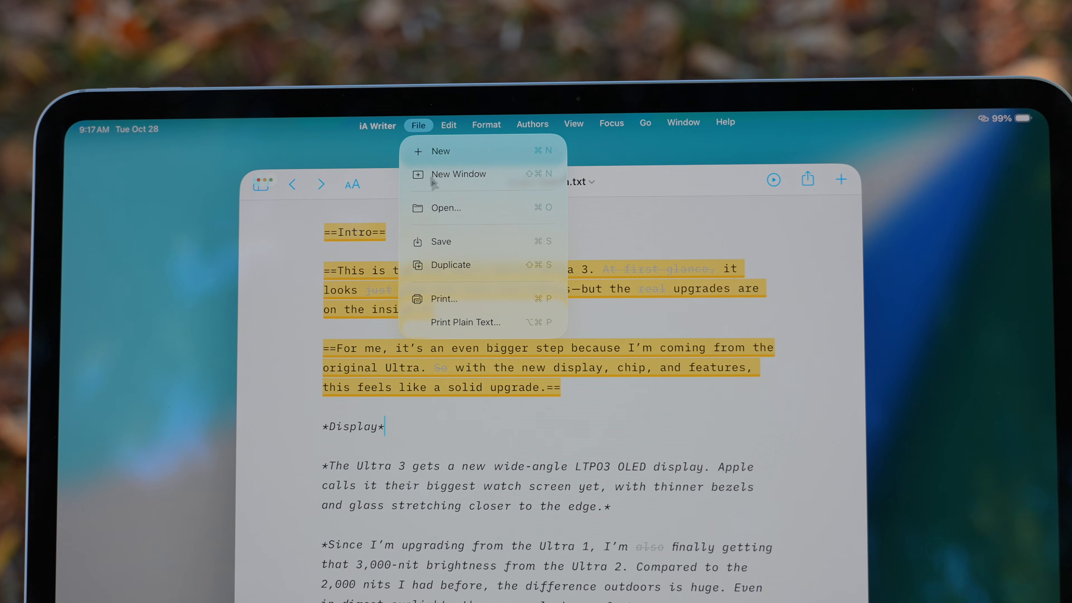
click(447, 124)
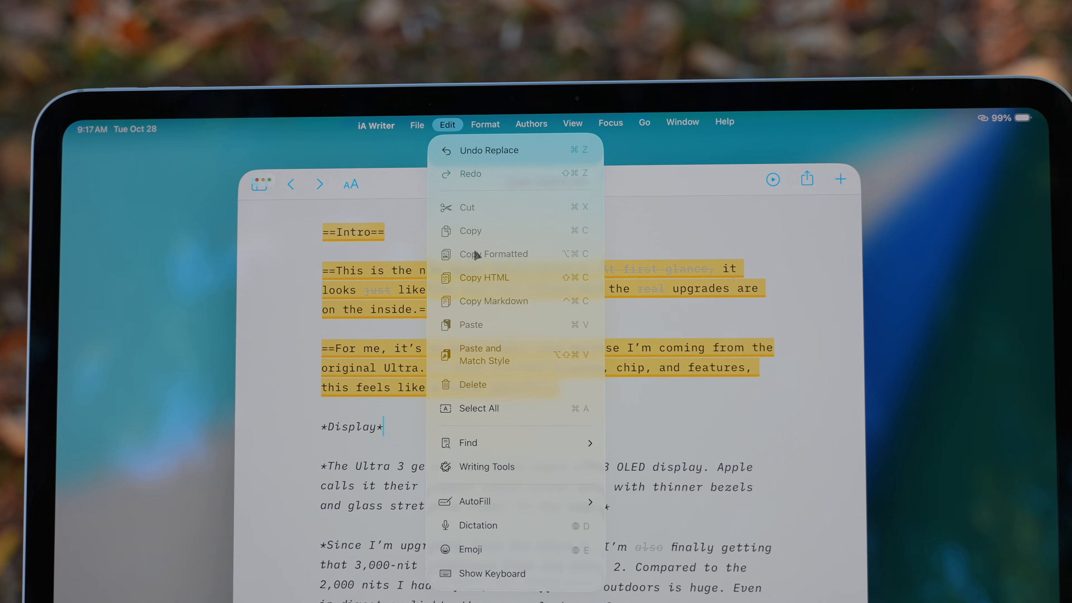
click(485, 121)
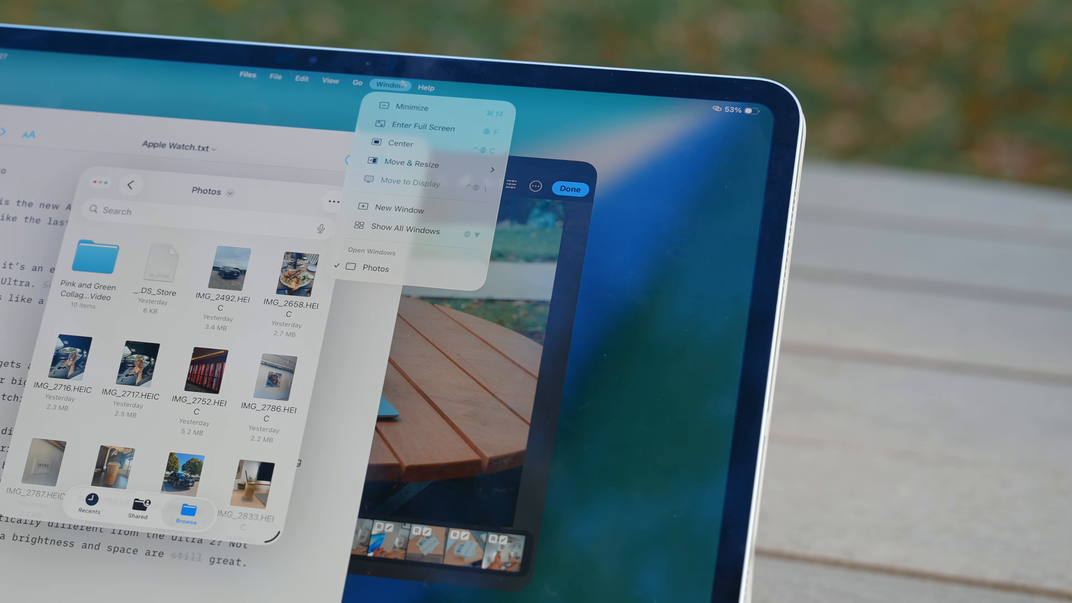
mouse_move(411, 163)
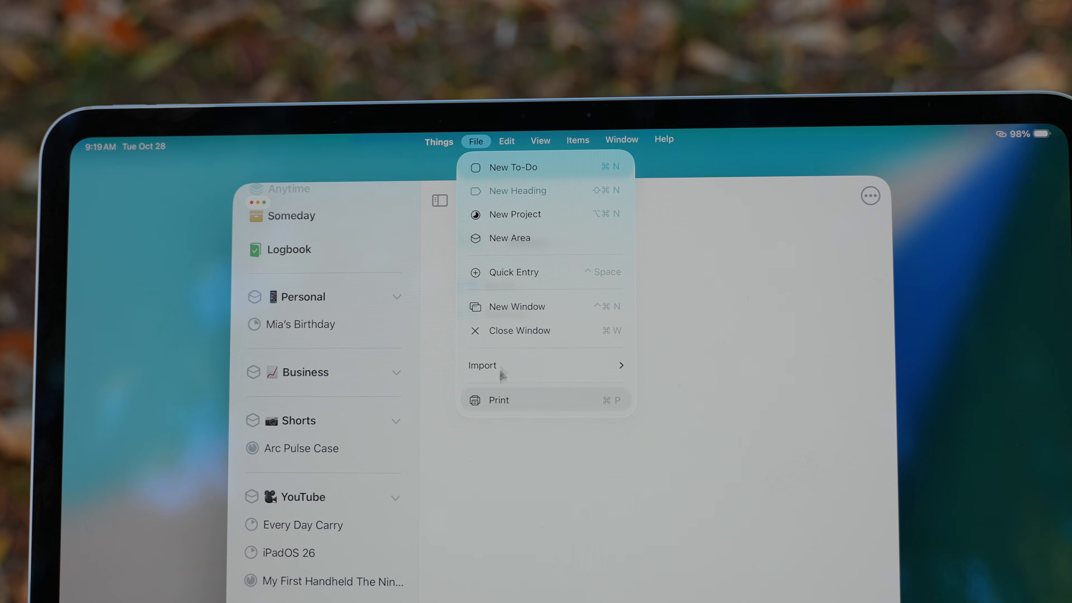
- Browse the Edit, Items and Window menus, then select the Every Day Carry list in the sidebar
click(506, 140)
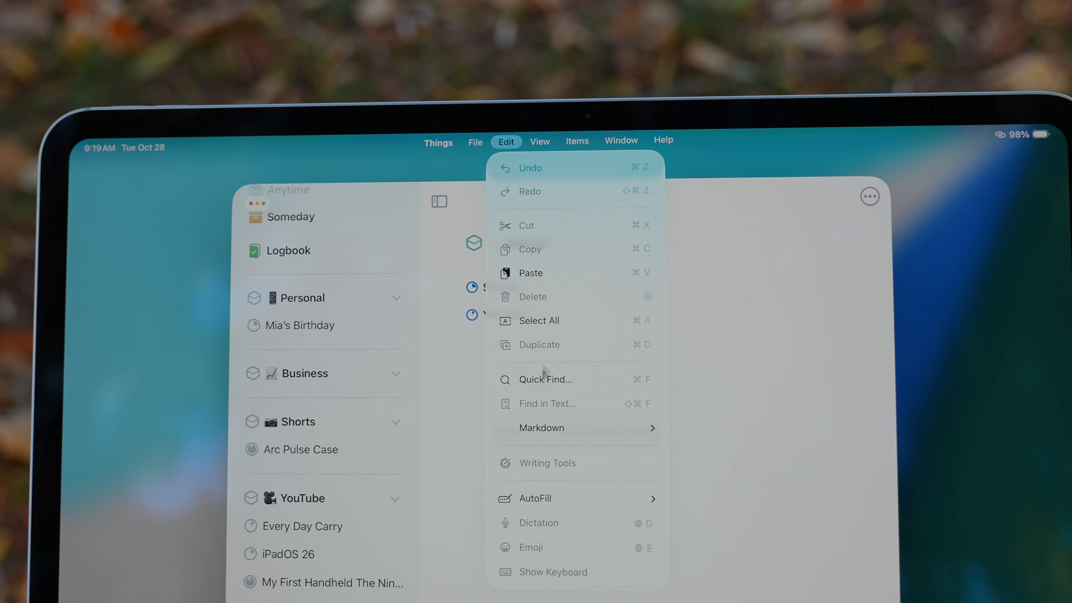
click(576, 141)
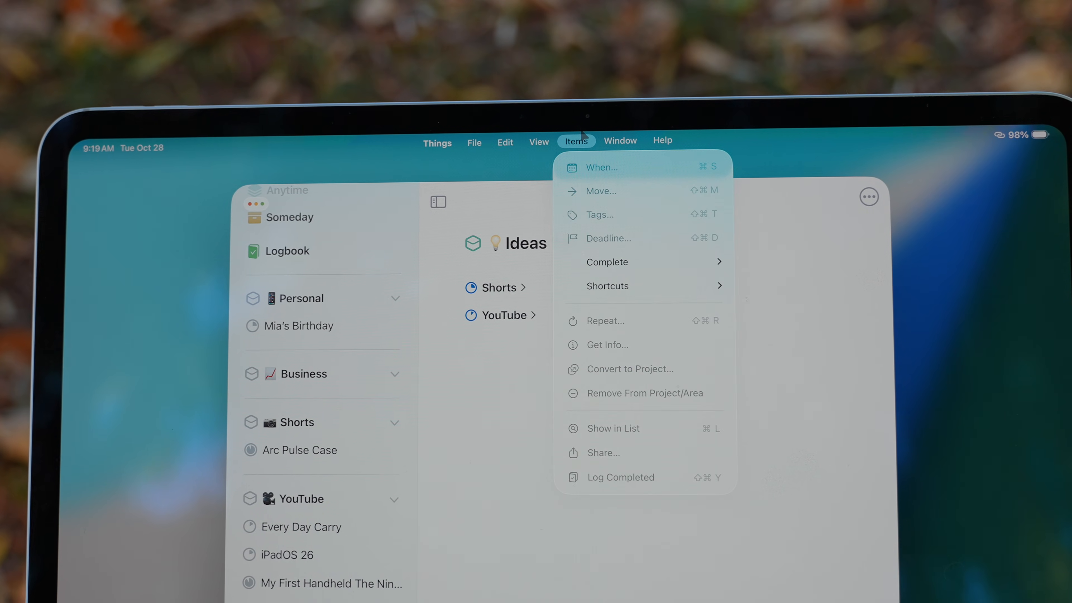
click(619, 141)
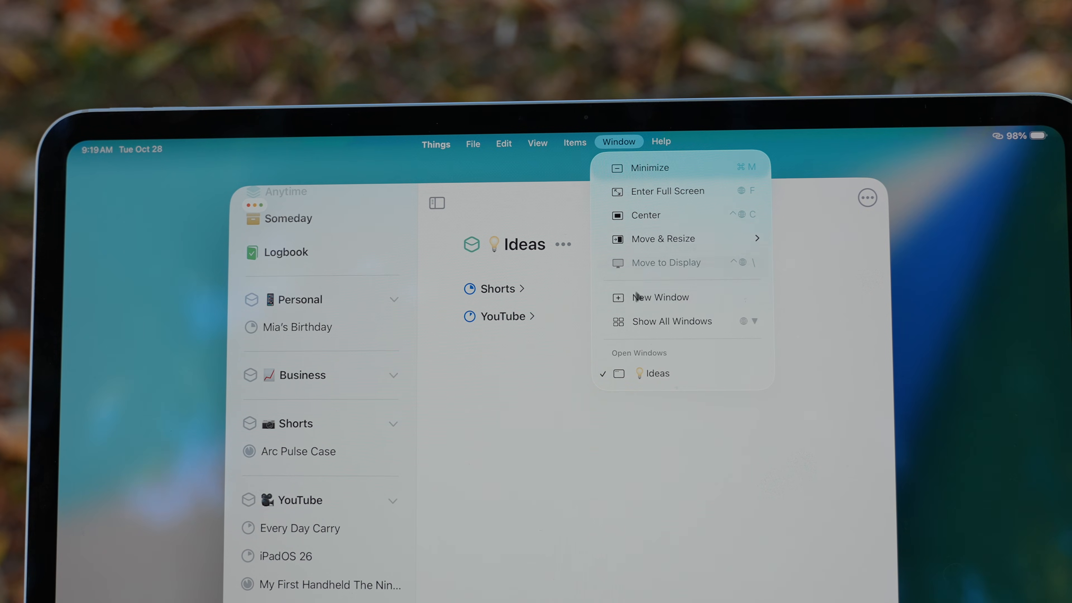
click(536, 141)
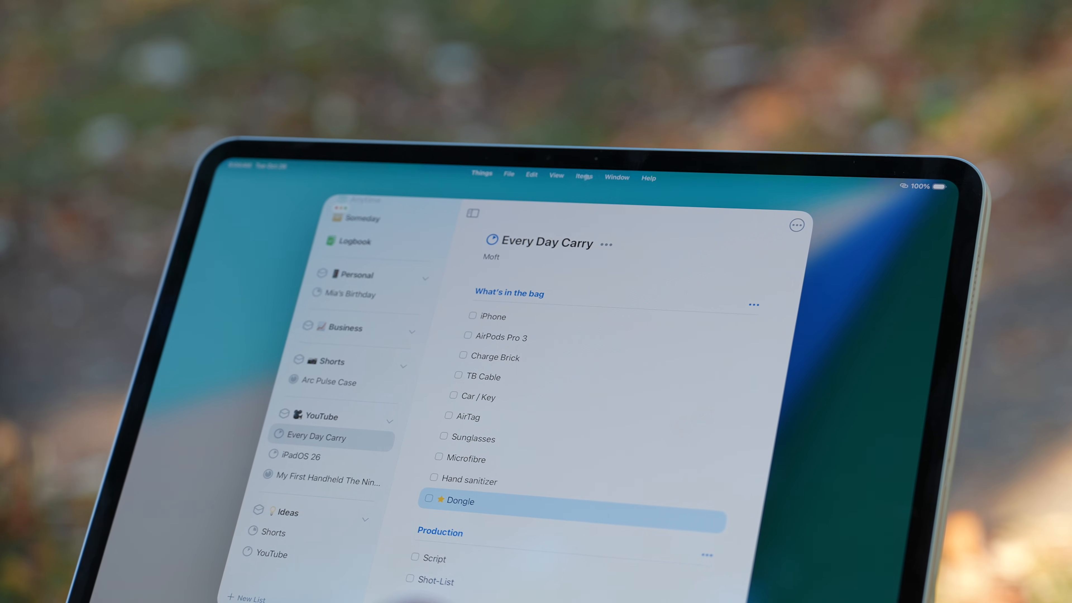
click(482, 176)
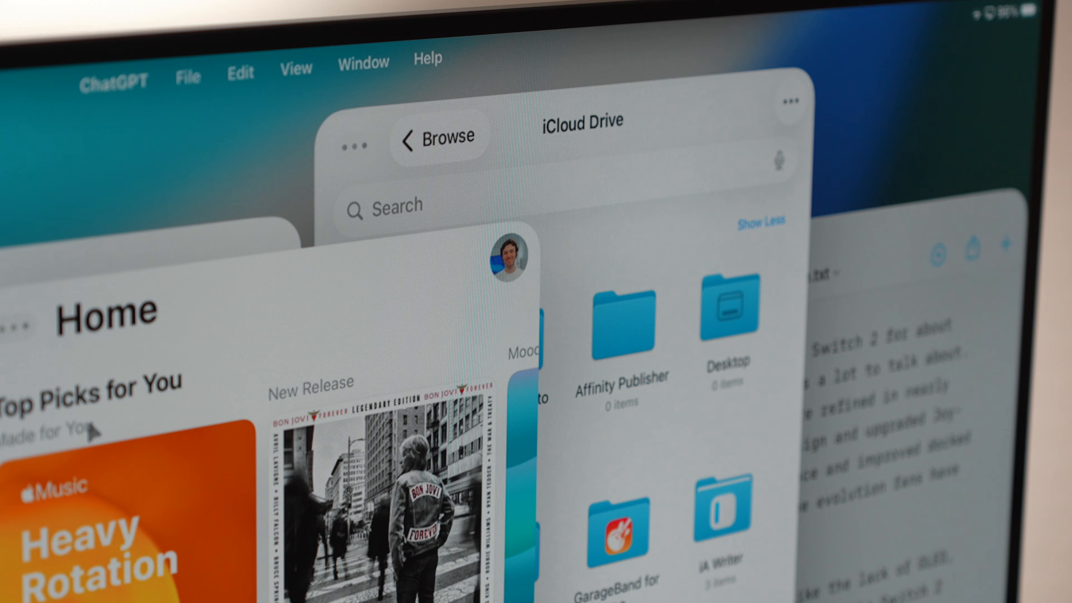
click(363, 61)
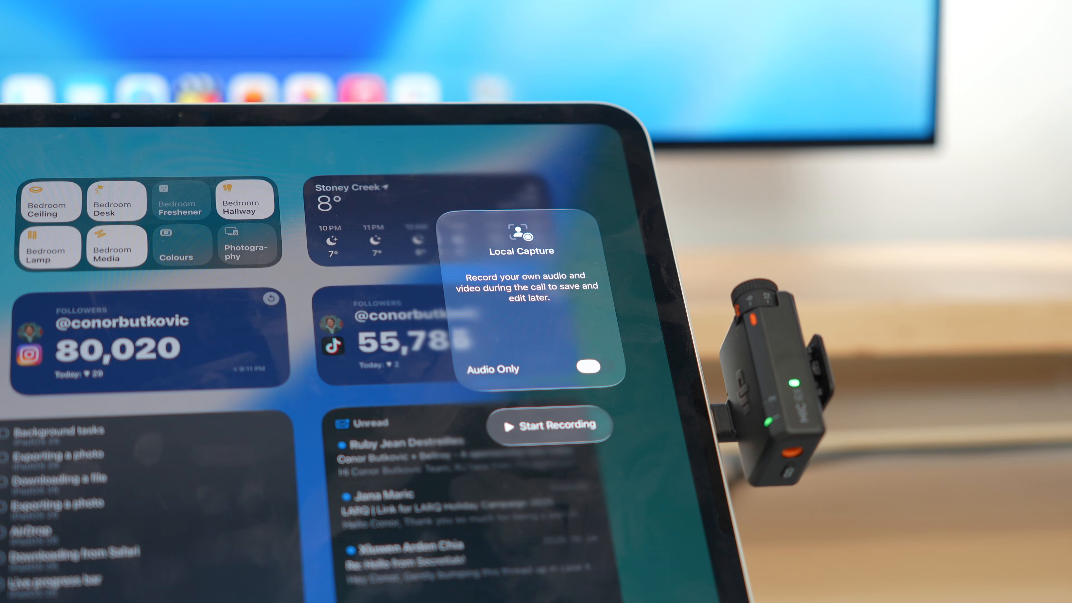
- Enable Local Capture so its camera preview and Start Recording appear, then show Audio & Video
click(549, 425)
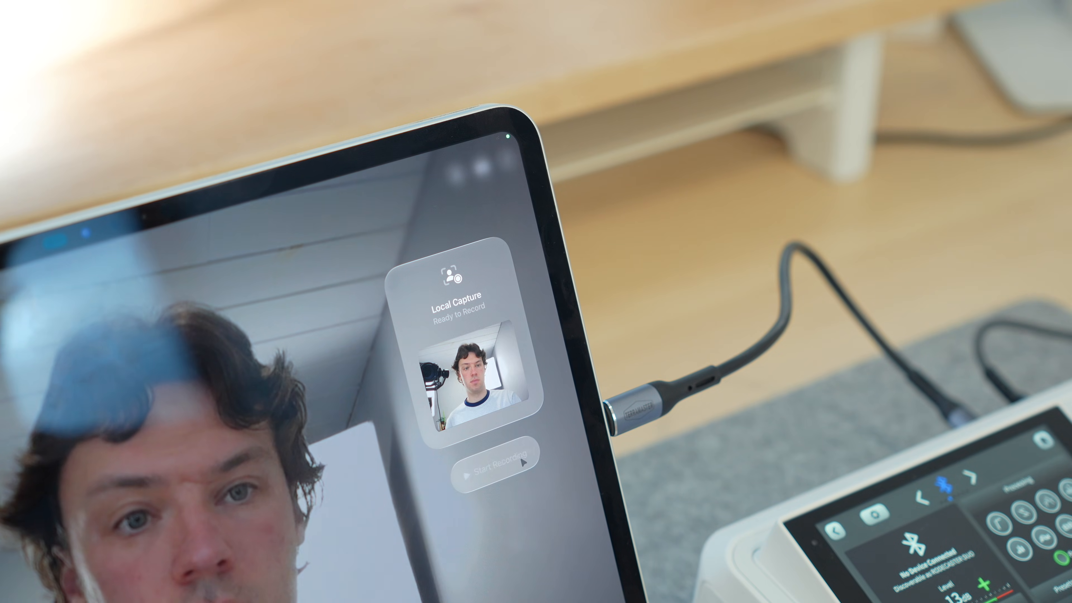
click(494, 454)
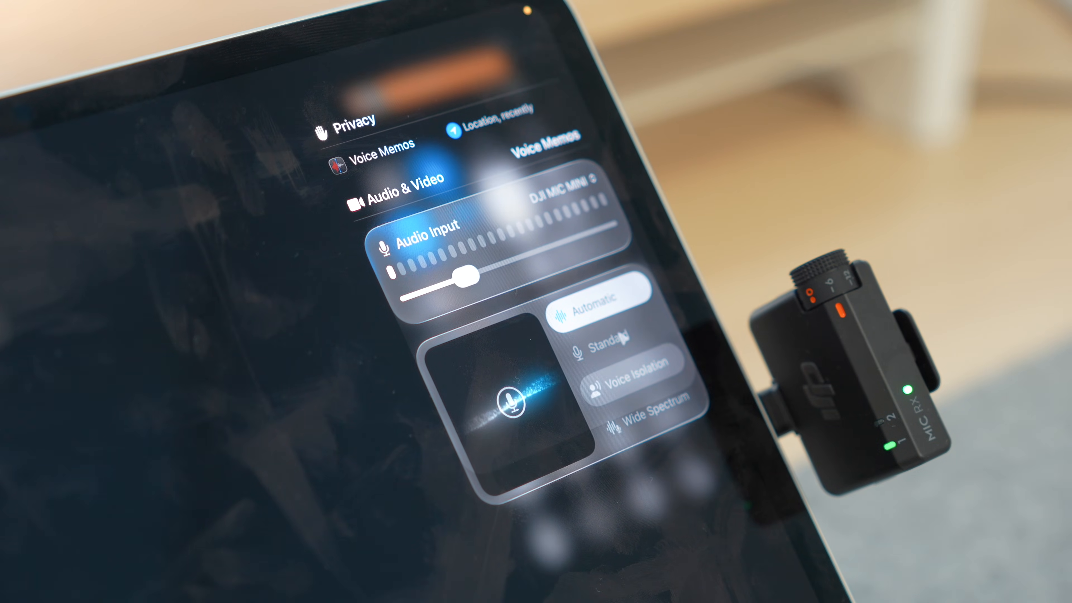
- Set the DJI Mic Mini's microphone mode to Standard instead of Automatic
click(602, 336)
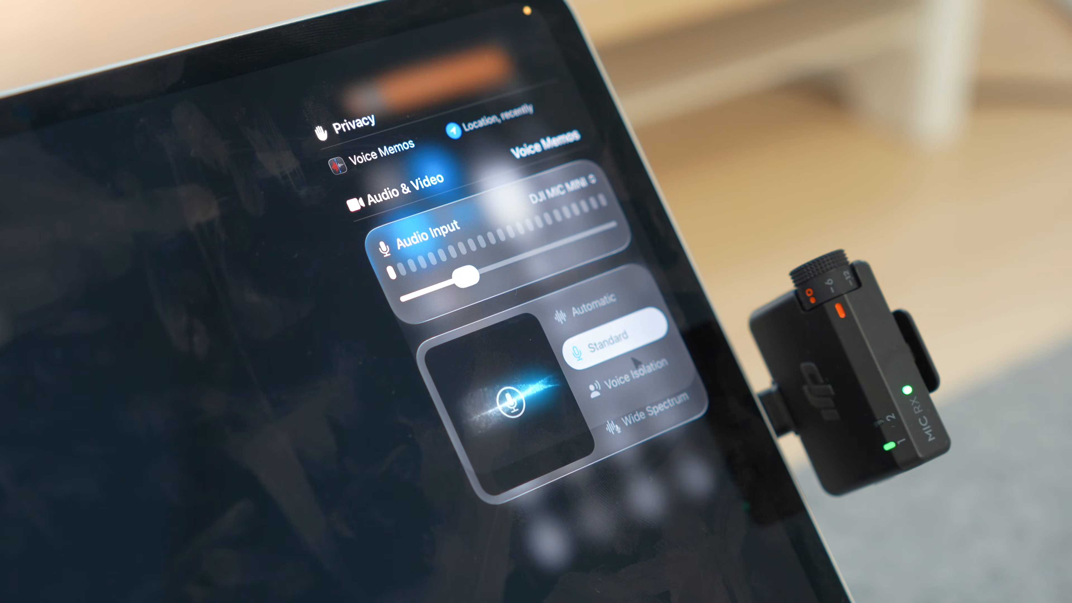
click(625, 381)
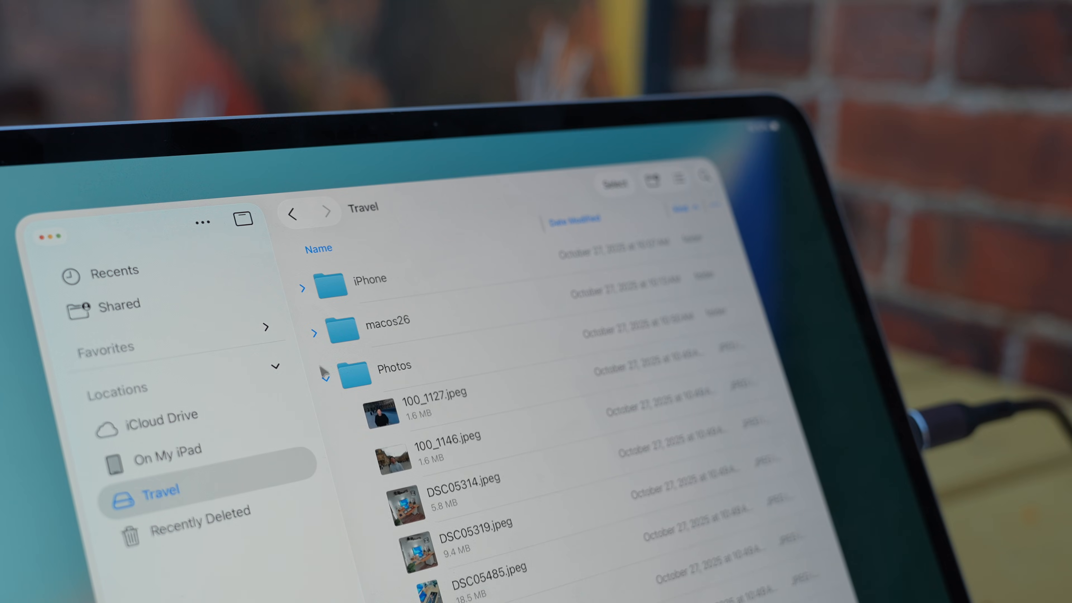
- Show the Open With app list for IMG_2029.jpeg, then view the Travel drive in column layout
click(679, 179)
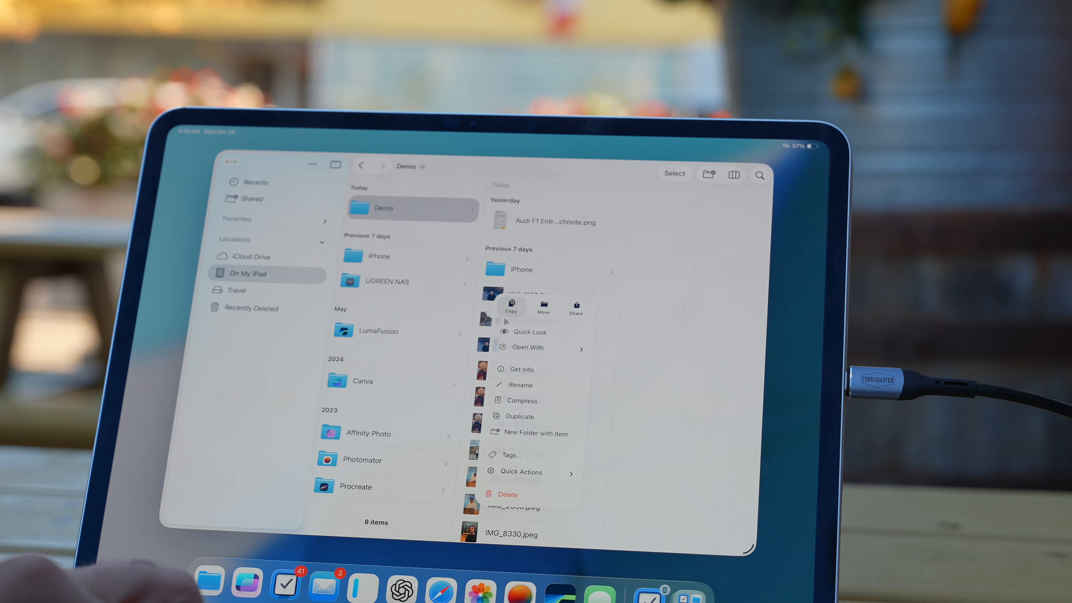
click(521, 370)
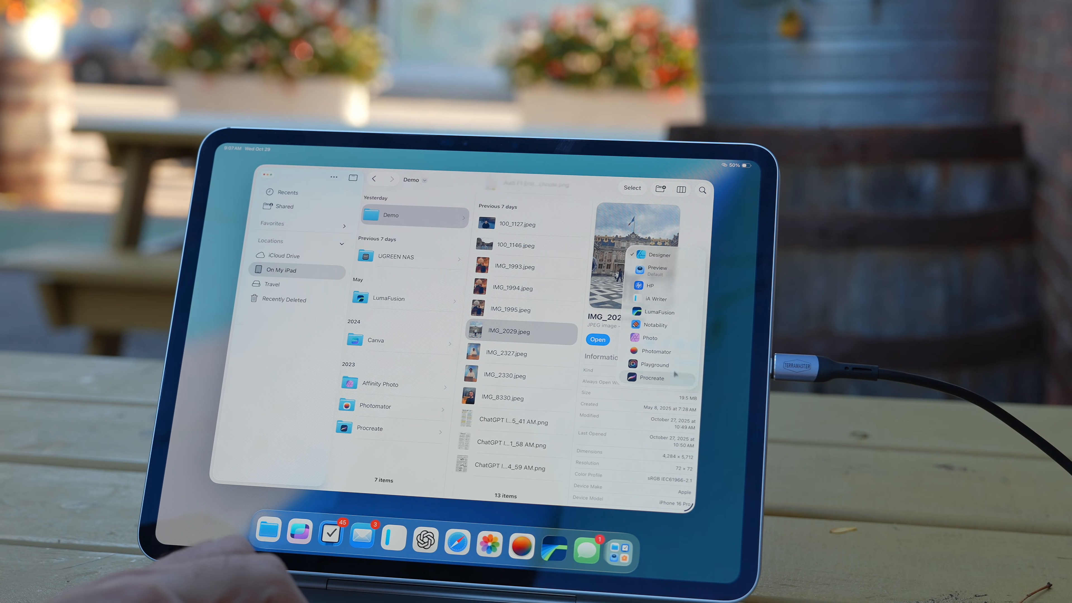
click(656, 255)
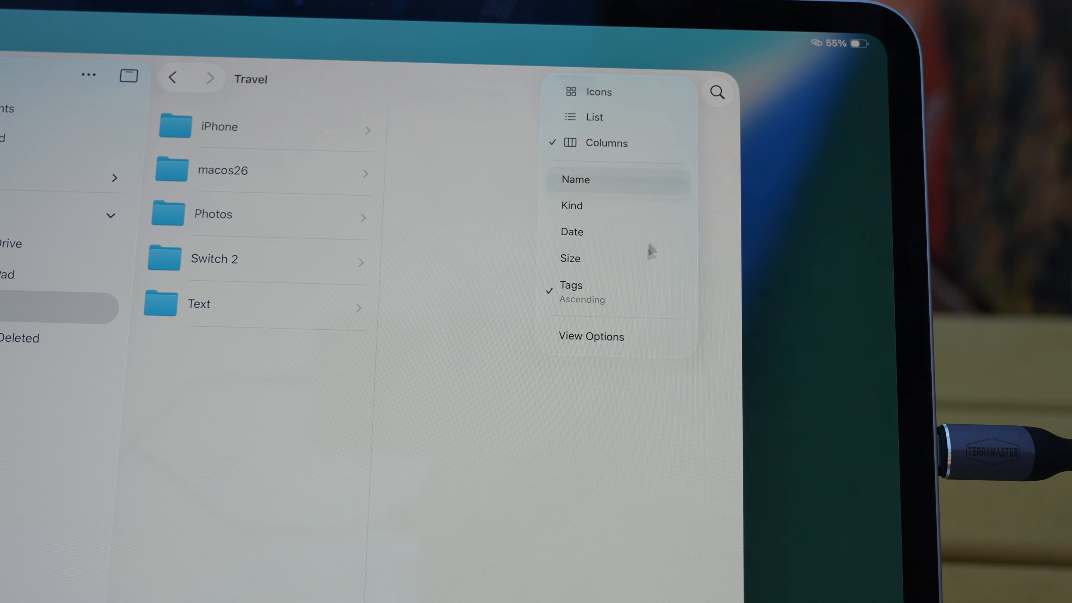
- Switch the Travel drive's folders to Columns view and review the sort options
click(591, 337)
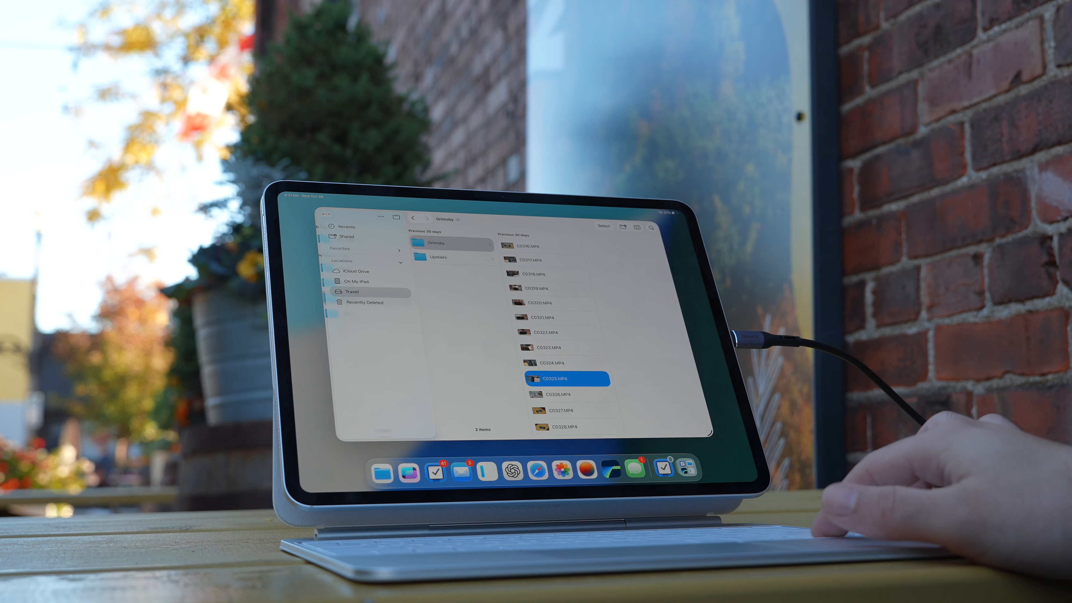
- Preview DSC05316.jpeg from the Travel drive's Photos folder
scroll(down, 3)
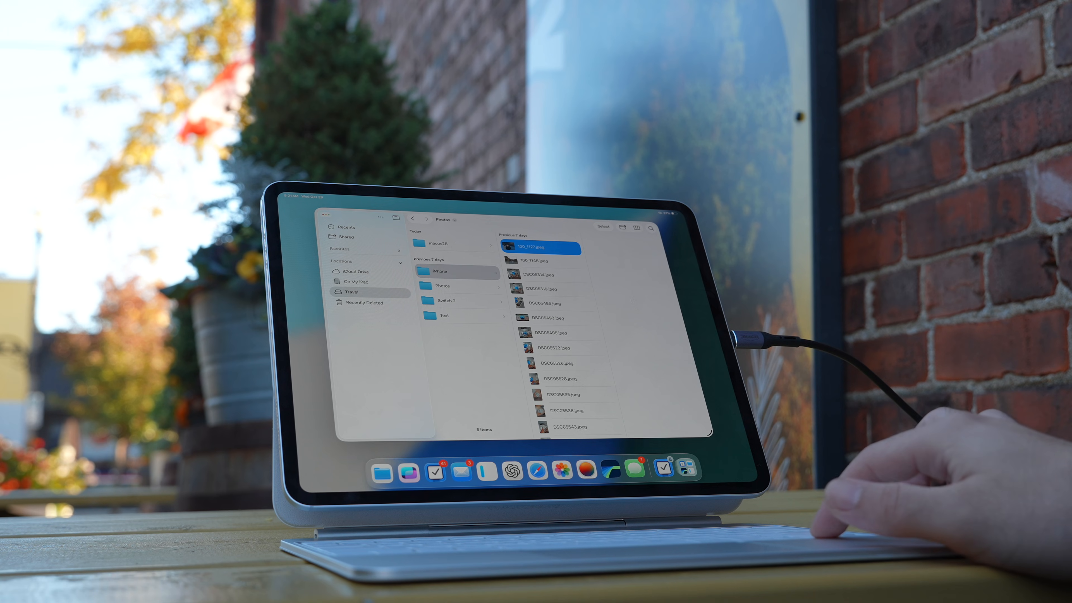
click(560, 289)
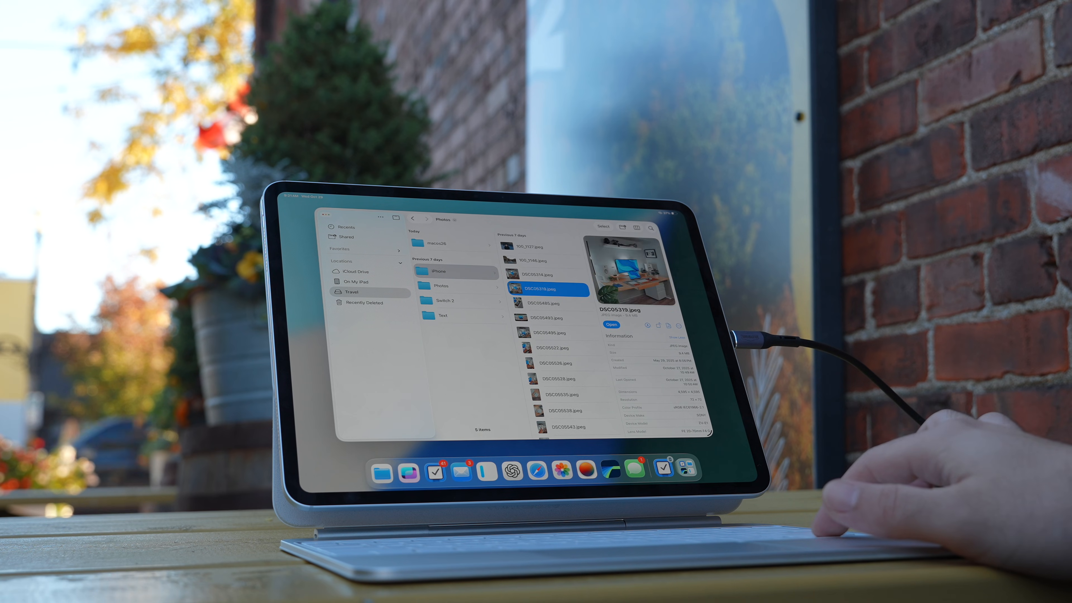
click(560, 379)
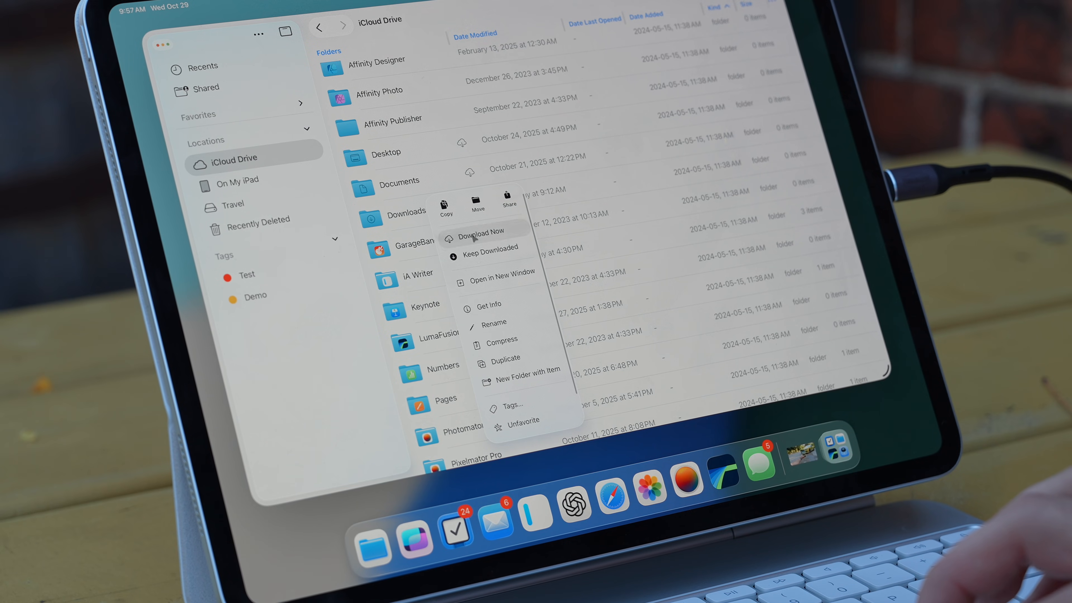
- In iCloud Drive, use Download Now on a folder and bring up the Desktop folder's actions
click(479, 231)
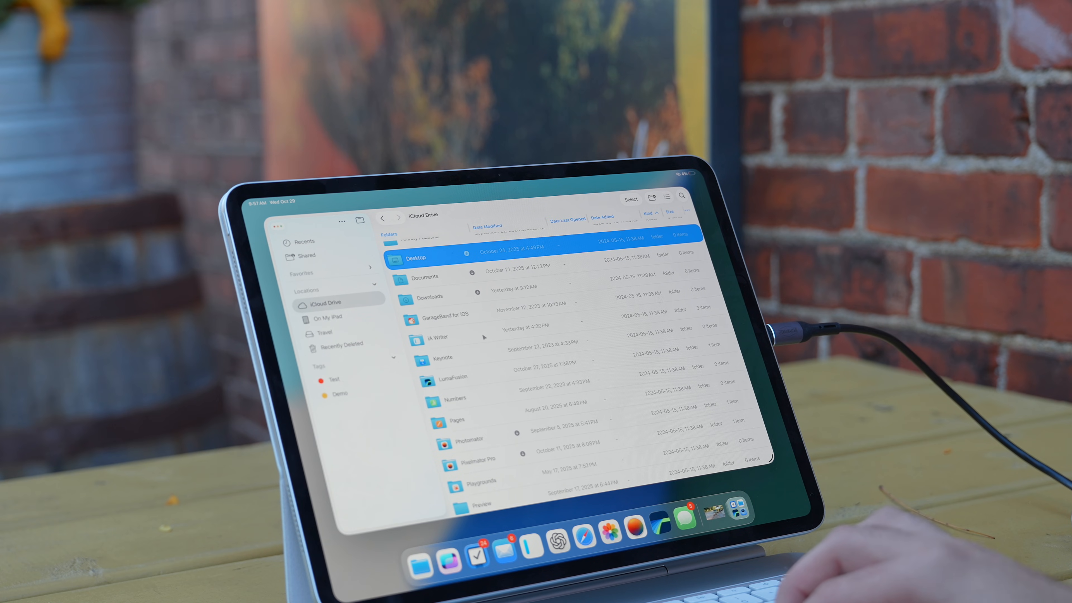
right_click(417, 256)
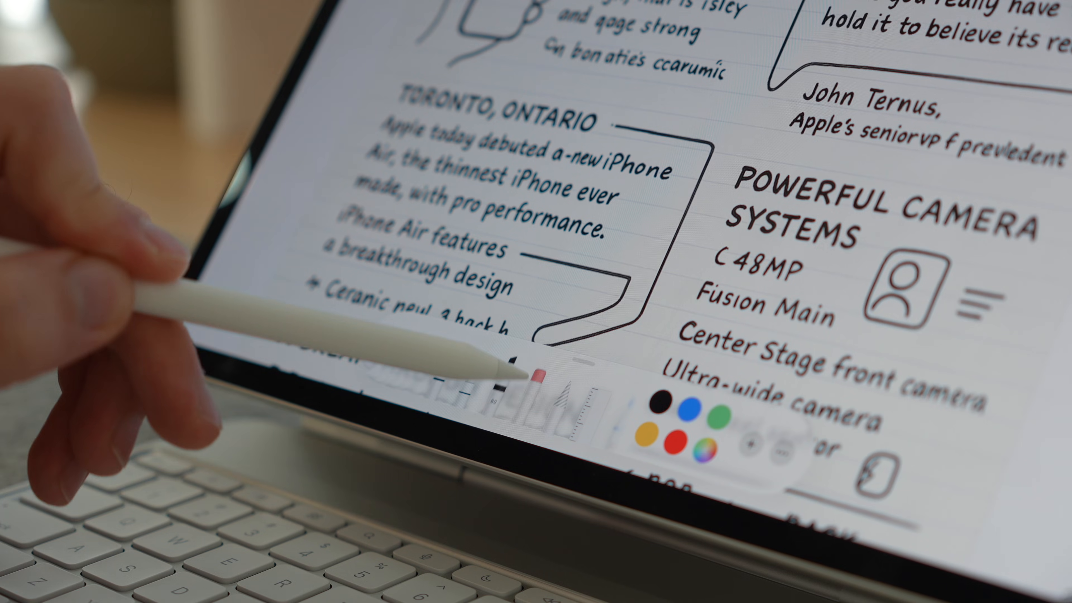
- Mark up the Project Brief PNG, choose Adjust Size, and start its Export
click(414, 431)
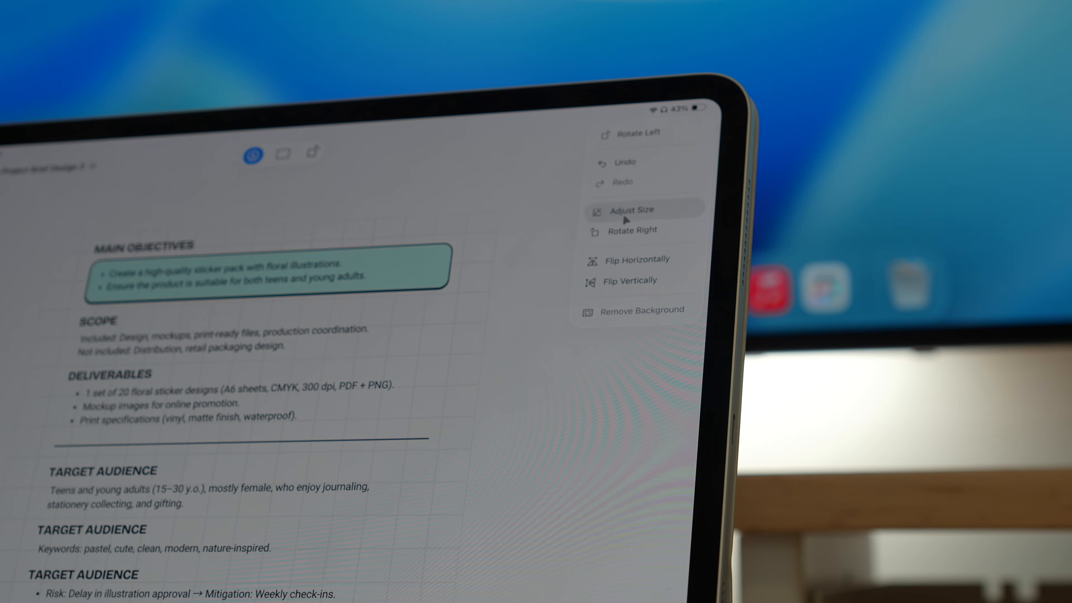
click(628, 210)
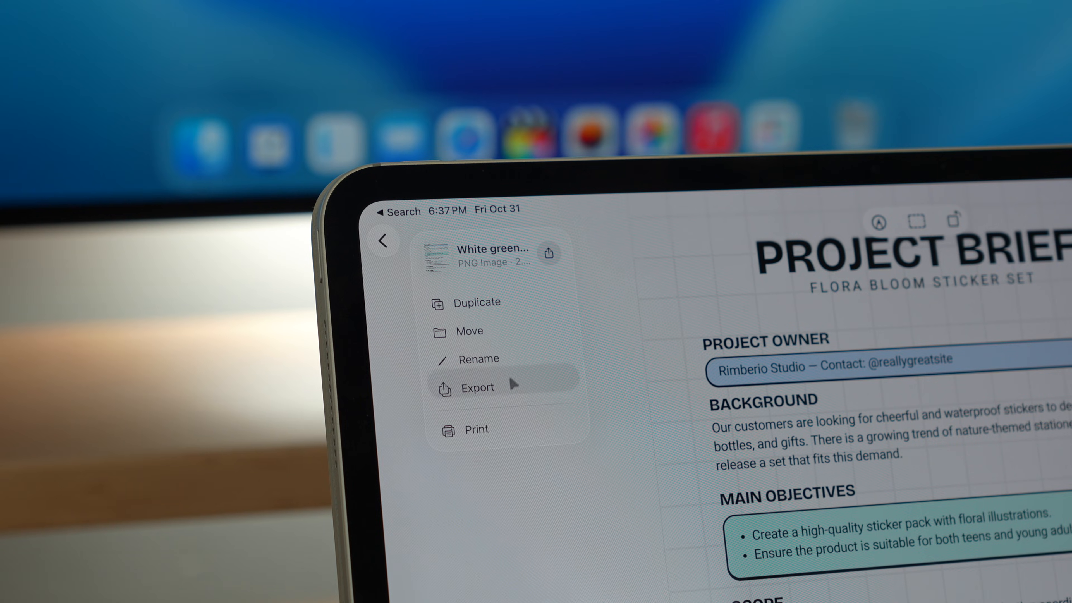
click(476, 386)
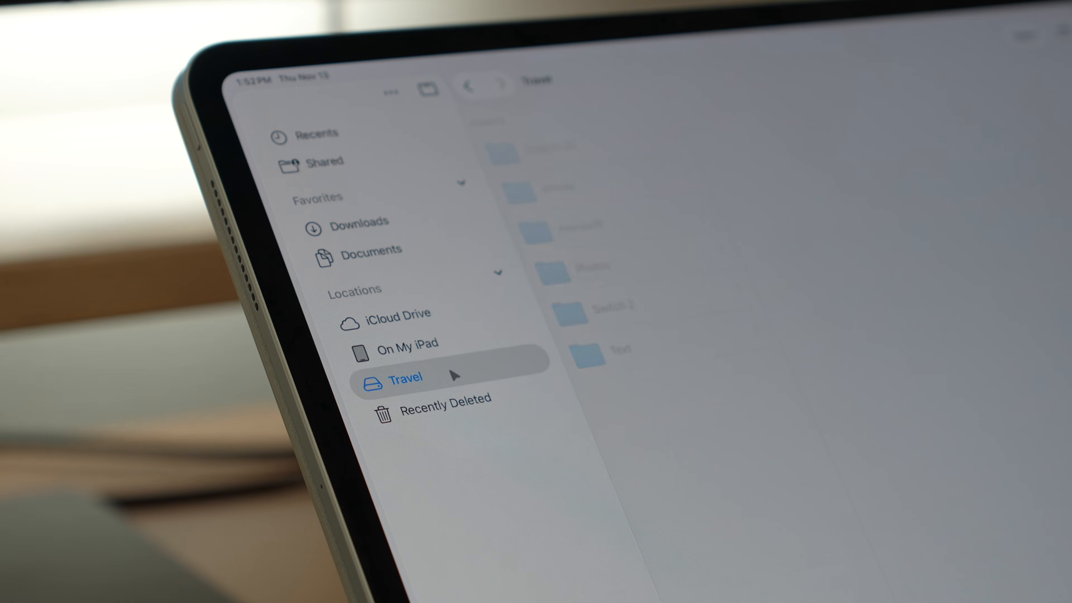
- Set the Travel drive to erase as APFS with Case Sensitive switched on
right_click(405, 377)
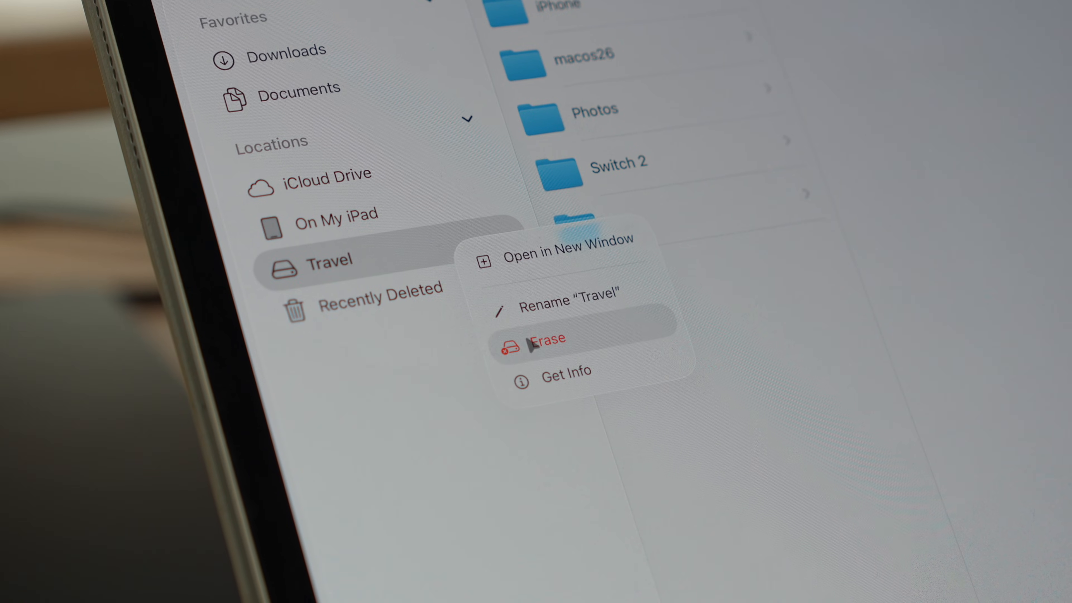
click(544, 338)
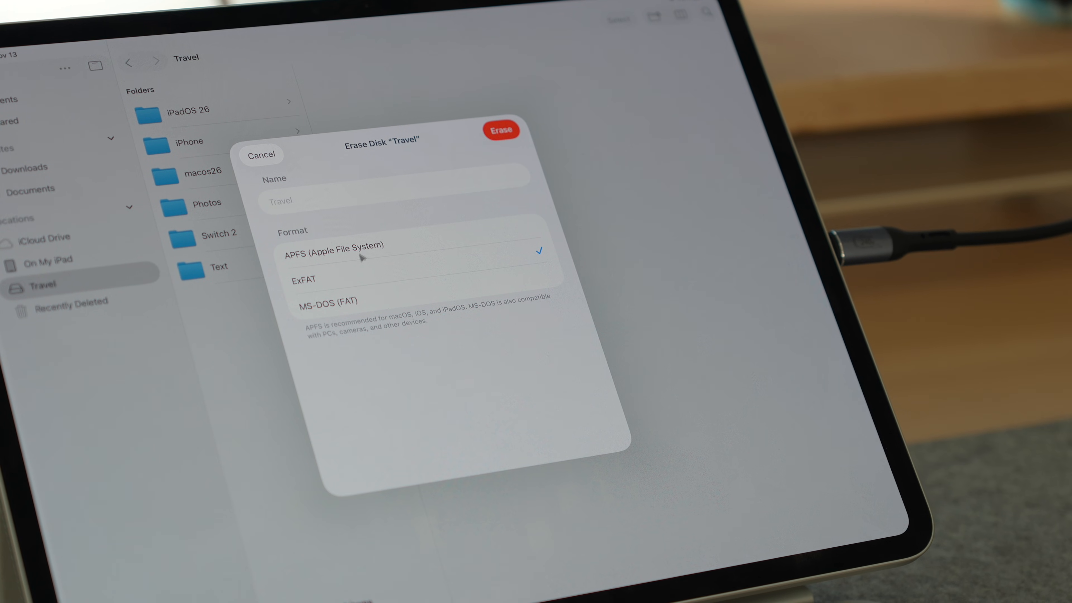
click(561, 342)
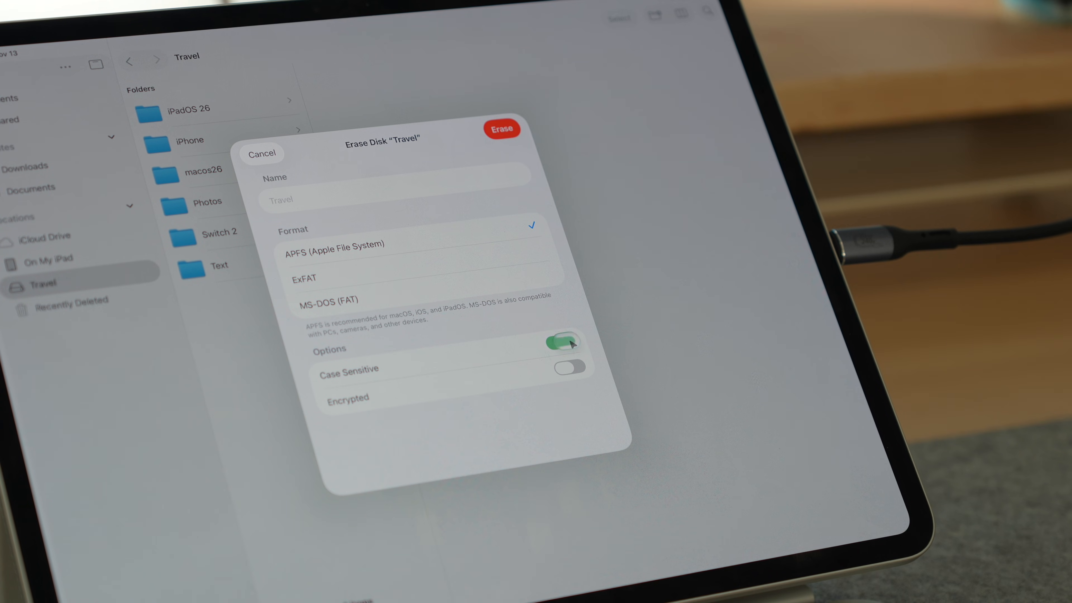
click(570, 369)
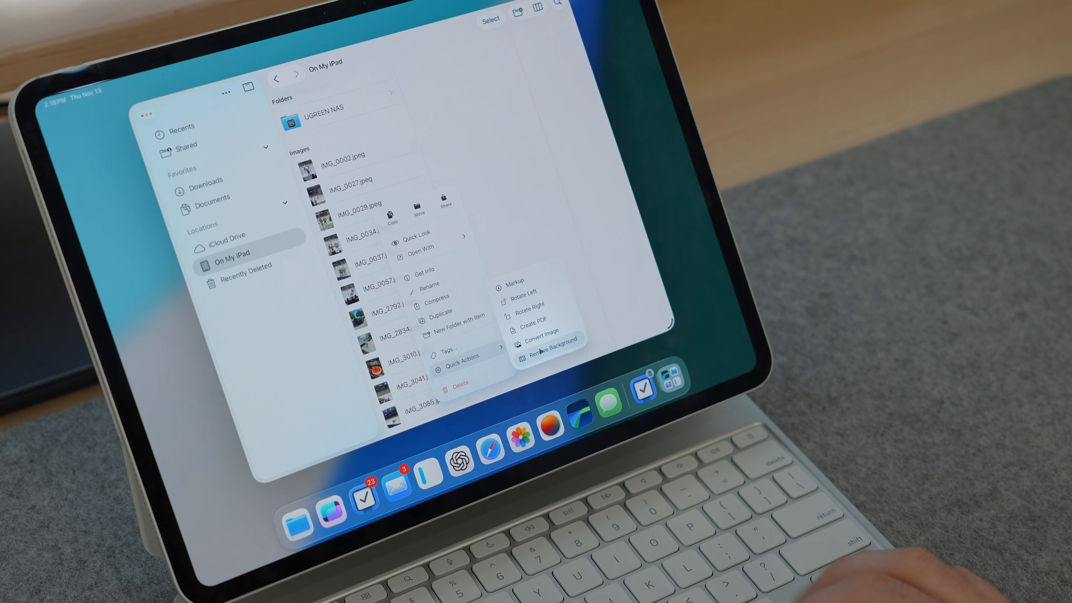
- Remove the background from IMG_2834.jpeg twice via Quick Actions, making PNG and JPEG copies
click(551, 354)
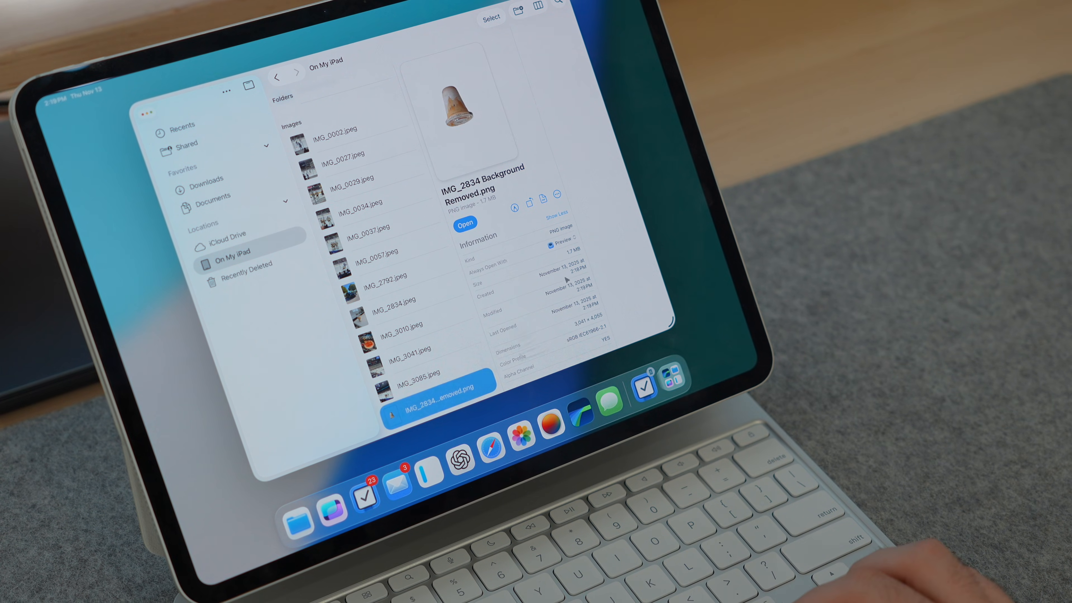
right_click(437, 380)
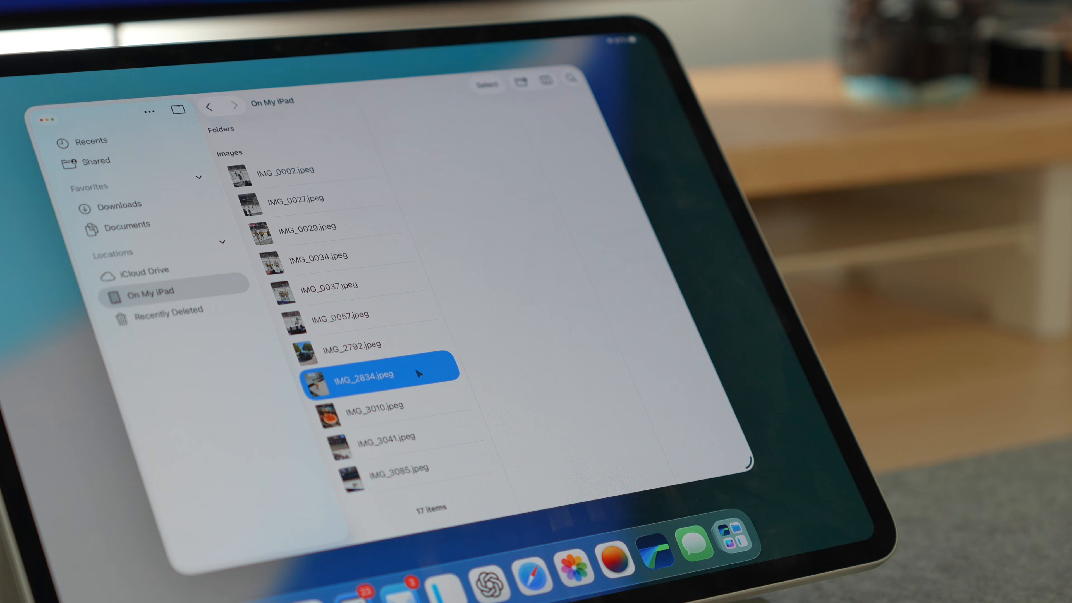
click(513, 410)
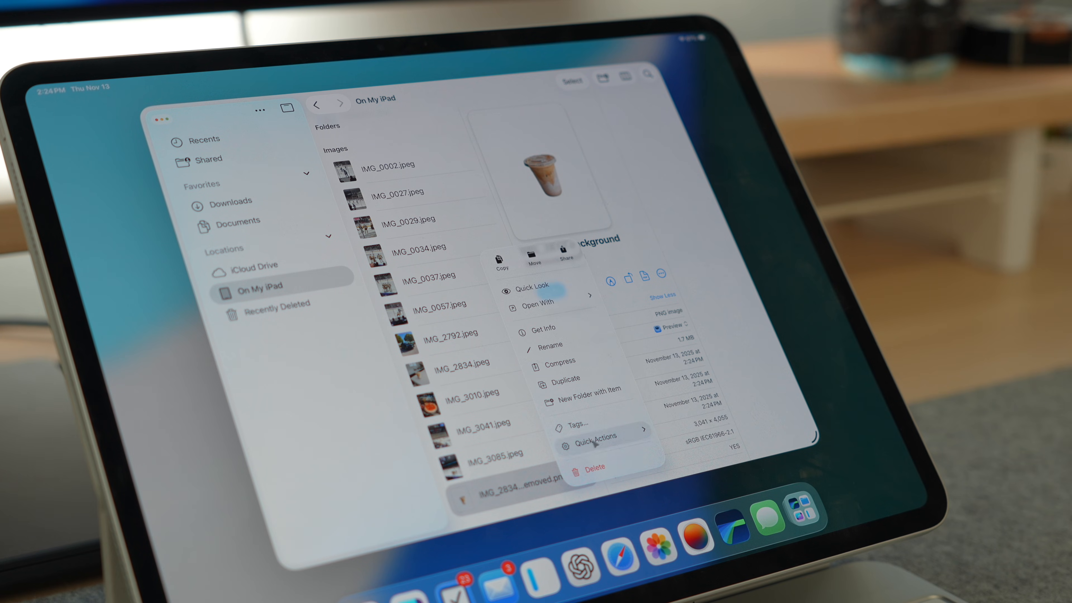
click(594, 436)
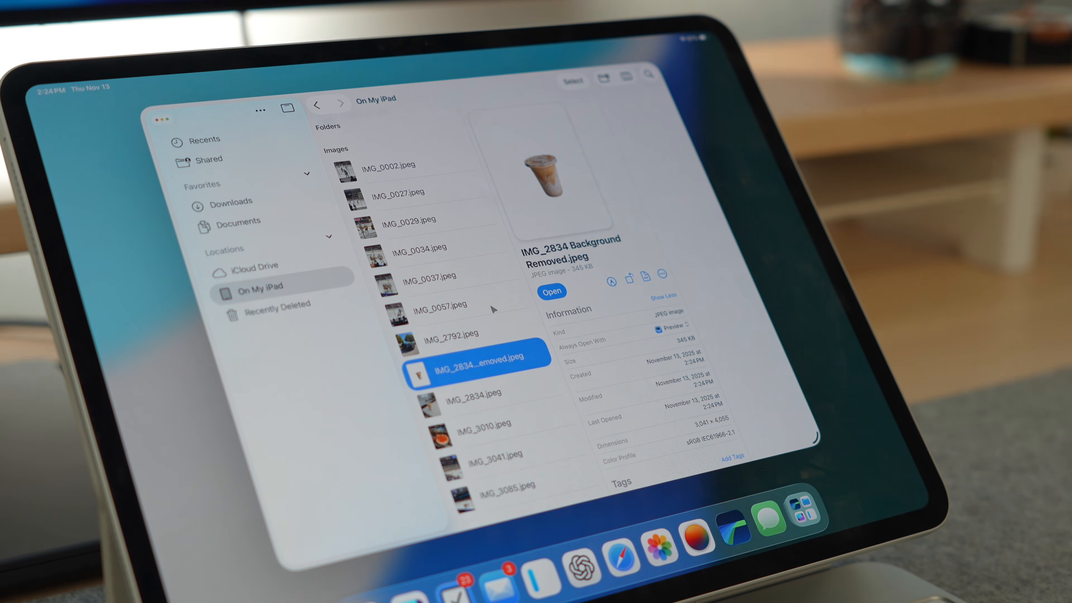
click(552, 291)
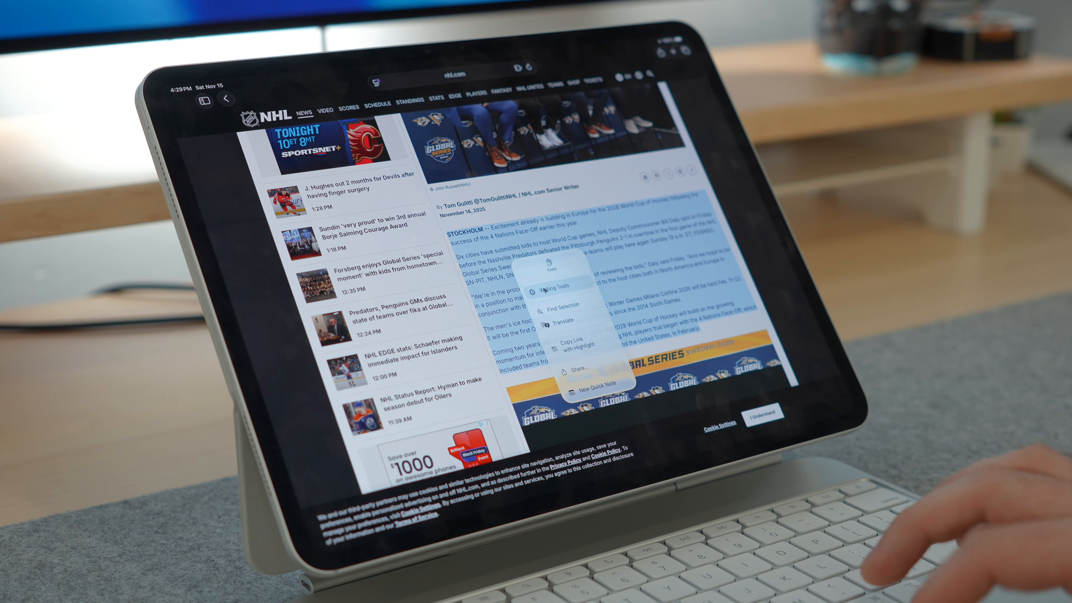
- Apply a Writing Tools option to the NHL article text, then bring up Writing Tools on the Apple Newsroom page
click(567, 288)
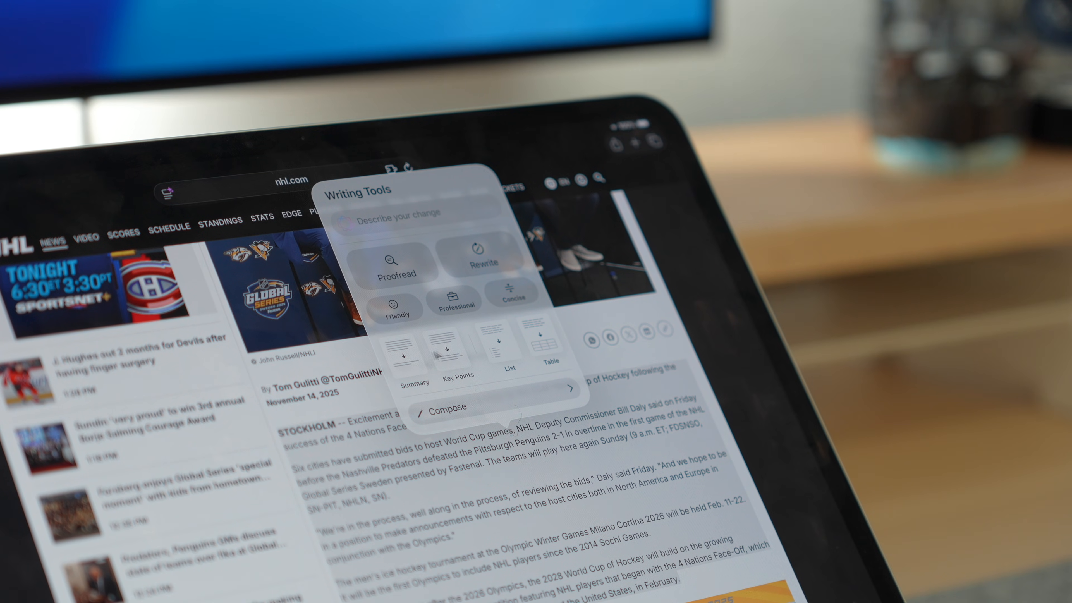
click(414, 363)
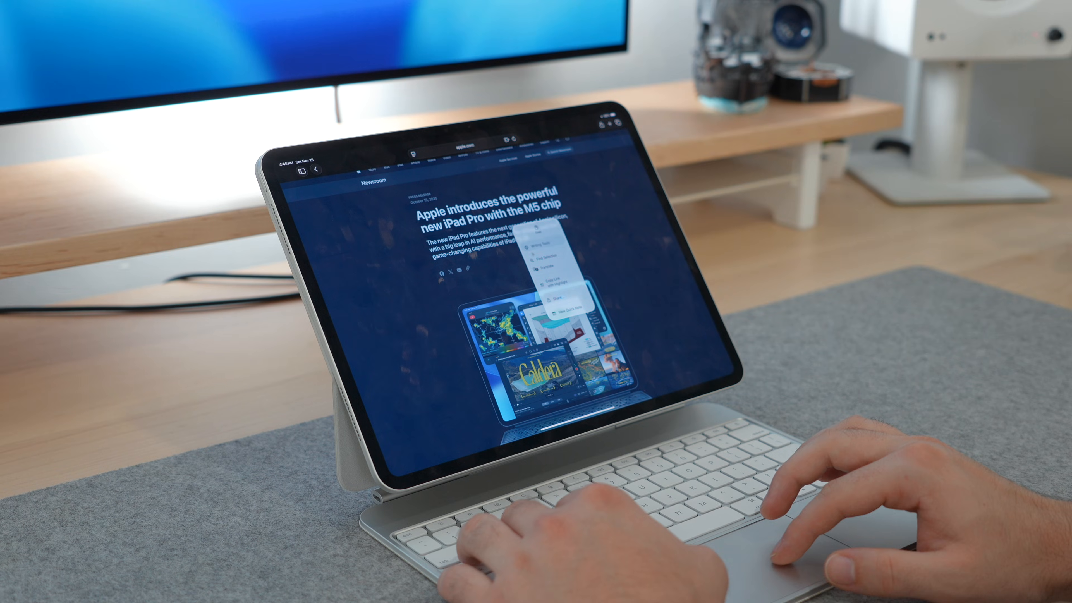
click(539, 235)
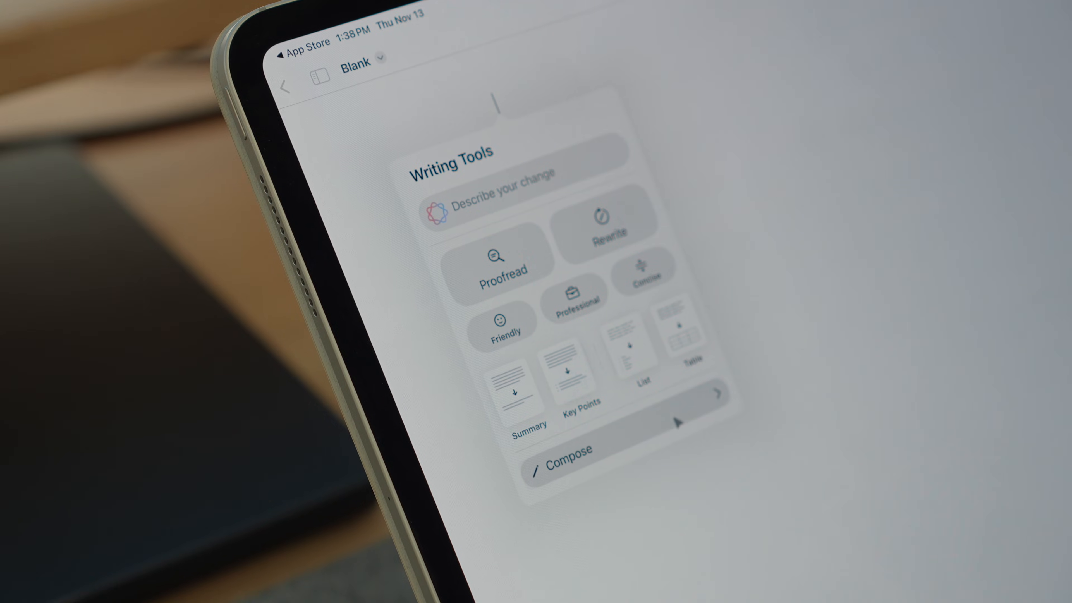
- Send ChatGPT Compose the request 'Write me a basic resume' for the blank Pages document
click(567, 451)
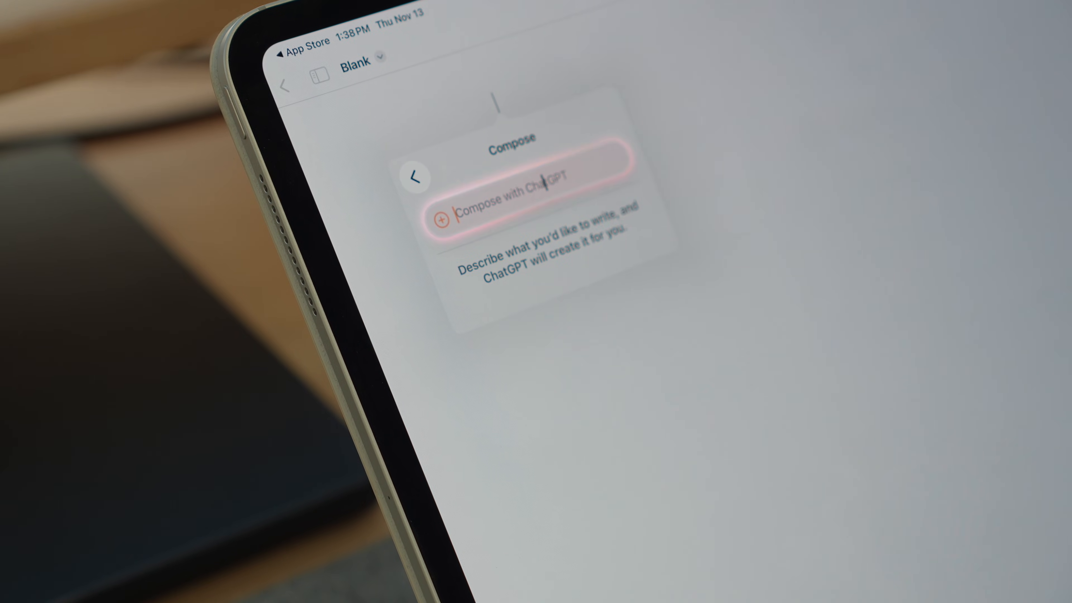
text(Write me a basic resume)
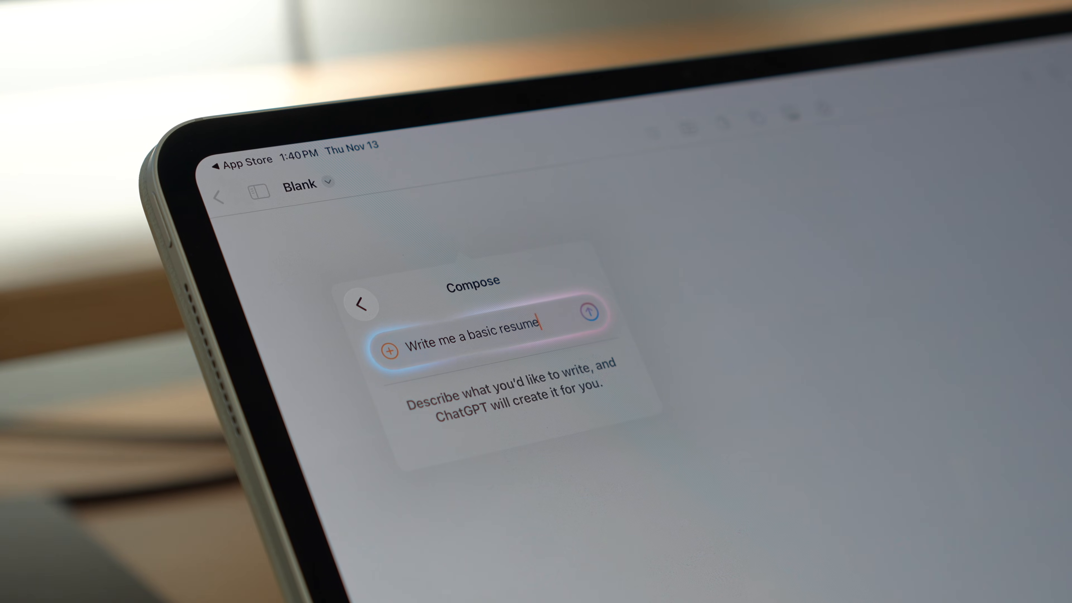
click(590, 312)
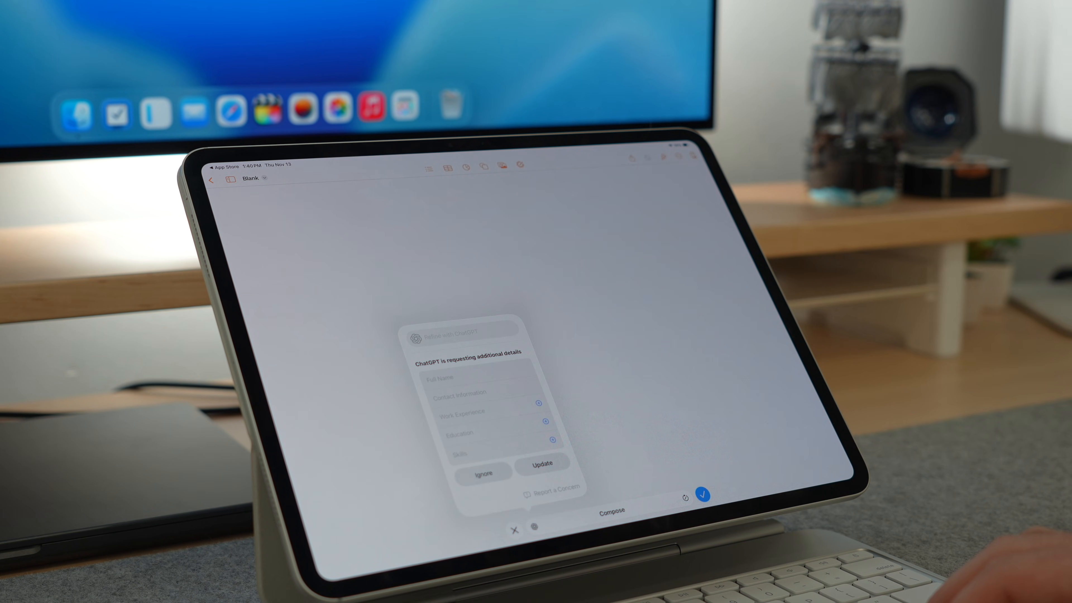